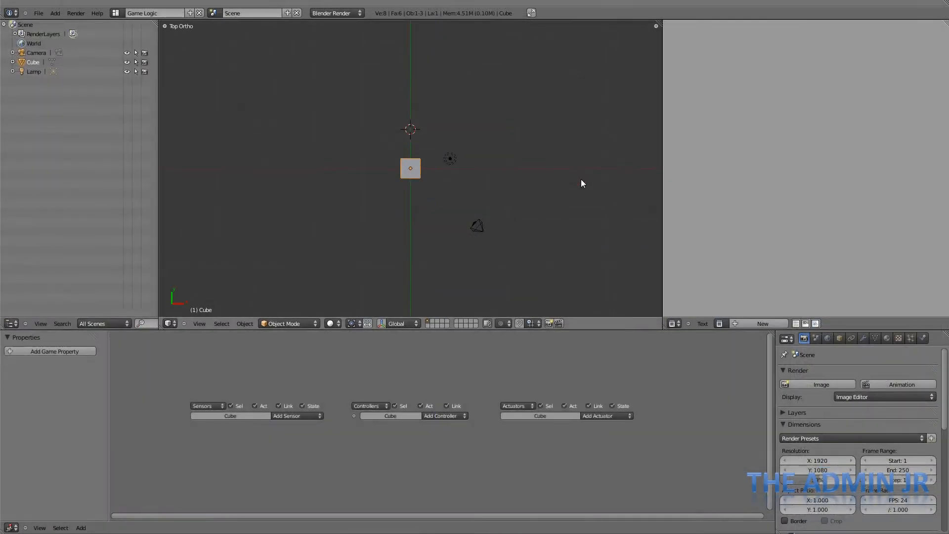
- Cycle the screen layout from Game Logic through Video Editing to Animation
{"action": "left_click", "coordinate": [153, 13]}
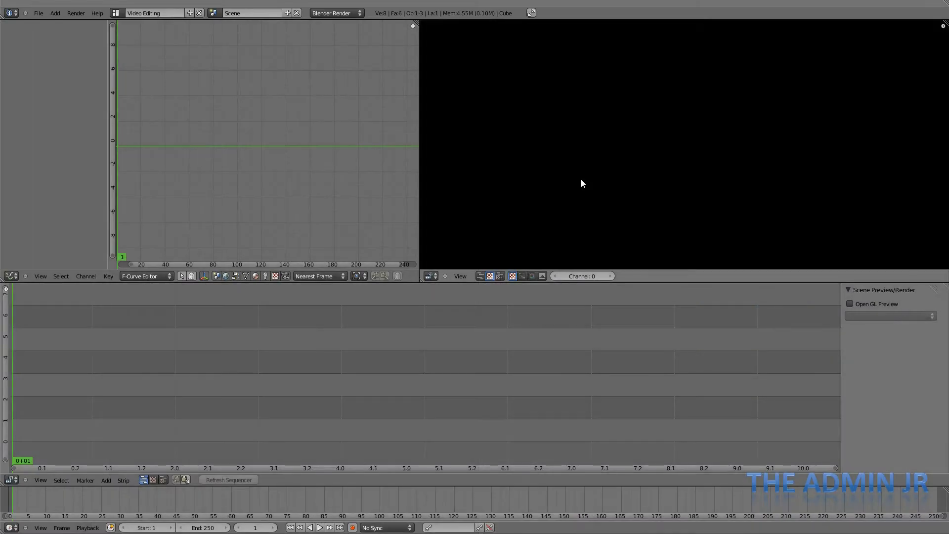
{"action": "left_click", "coordinate": [153, 13]}
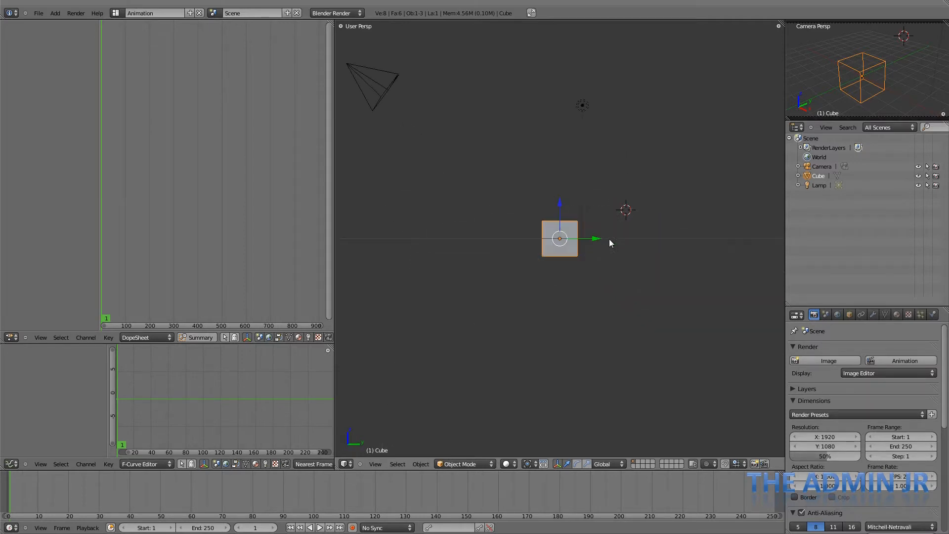
- In Right Ortho view, insert a Location keyframe for the raised cube at frame 24
{"action": "key", "text": "3"}
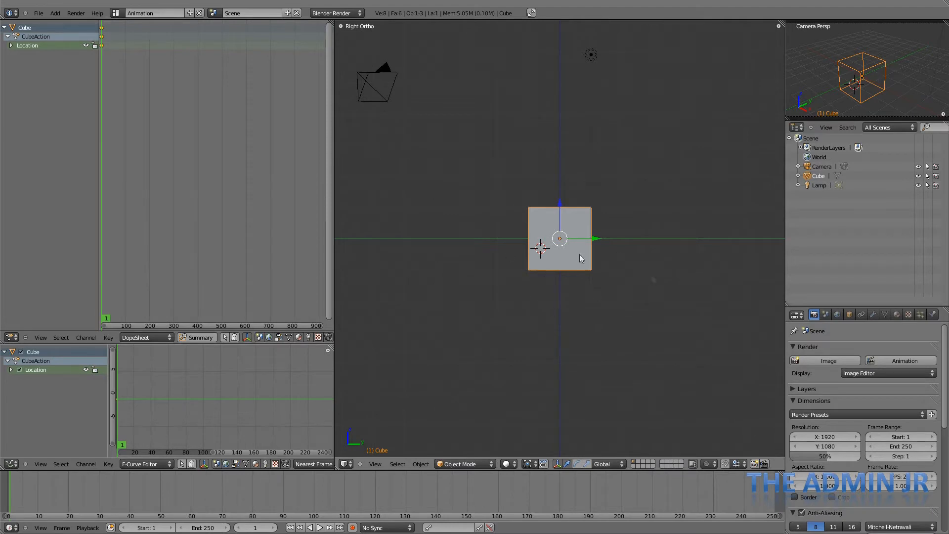
{"action": "mouse_move", "coordinate": [558, 271]}
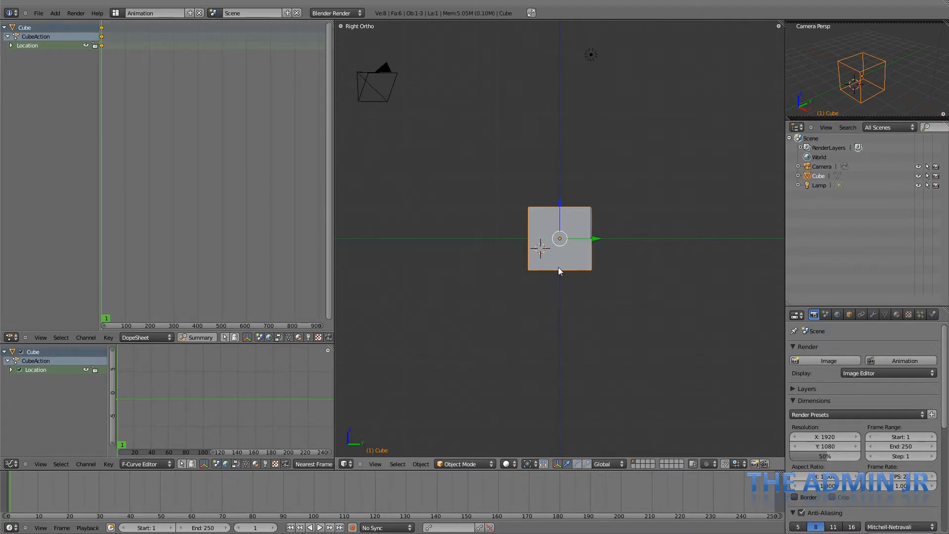
{"action": "mouse_move", "coordinate": [206, 513]}
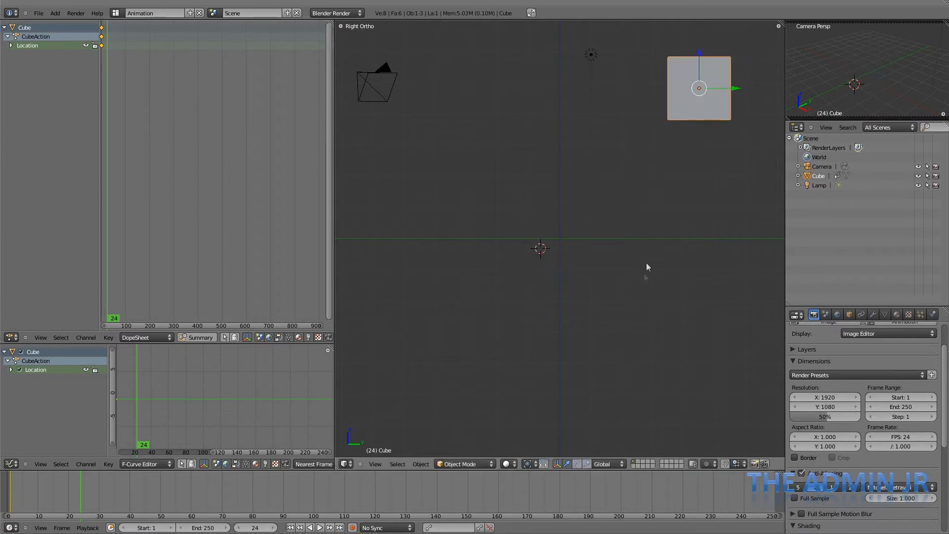
{"action": "key", "text": "i"}
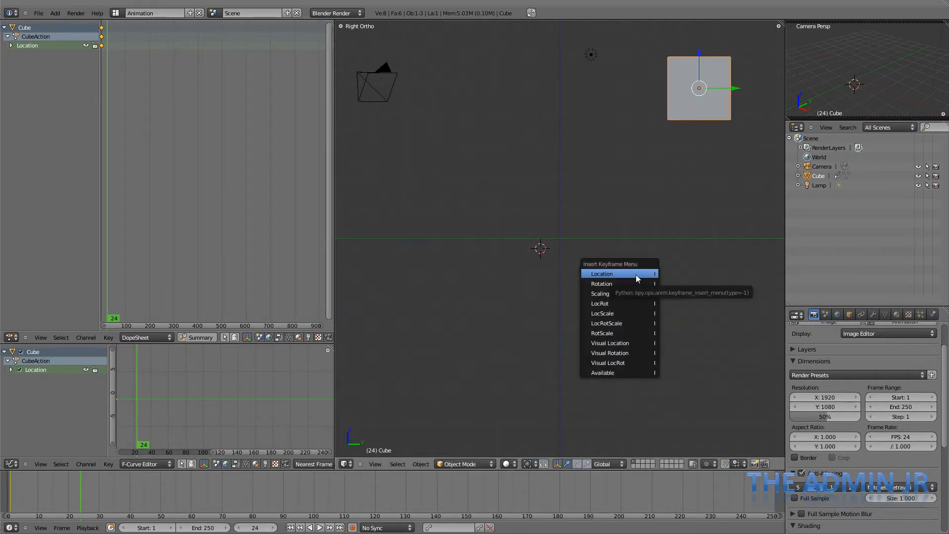
{"action": "left_click", "coordinate": [602, 273]}
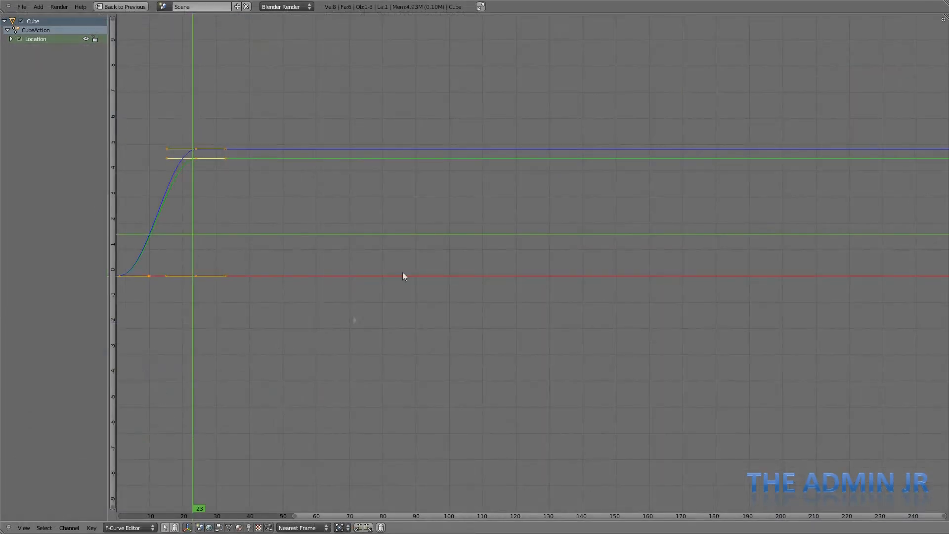
{"action": "mouse_move", "coordinate": [308, 287]}
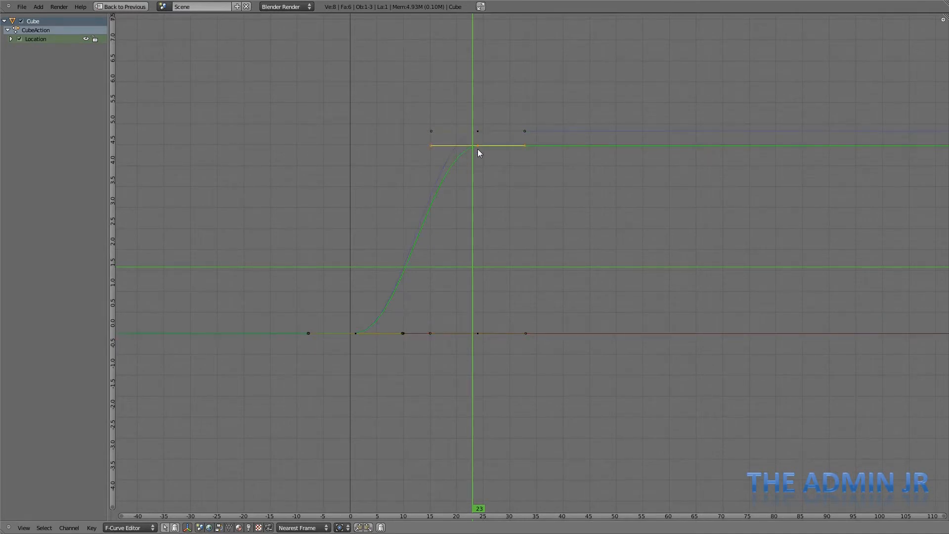
{"action": "mouse_move", "coordinate": [11, 38]}
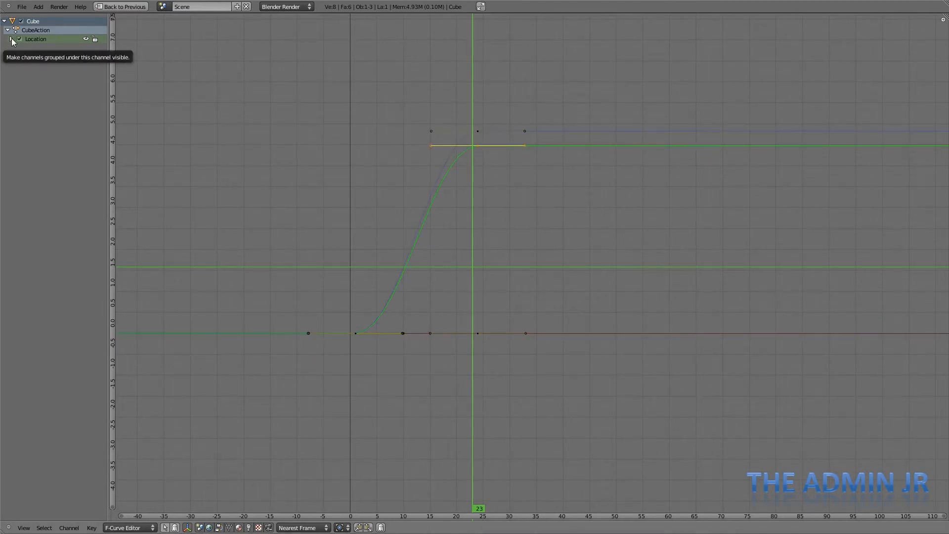
- Expand the Location group into its X, Y and Z Location channels
{"action": "left_click", "coordinate": [11, 39]}
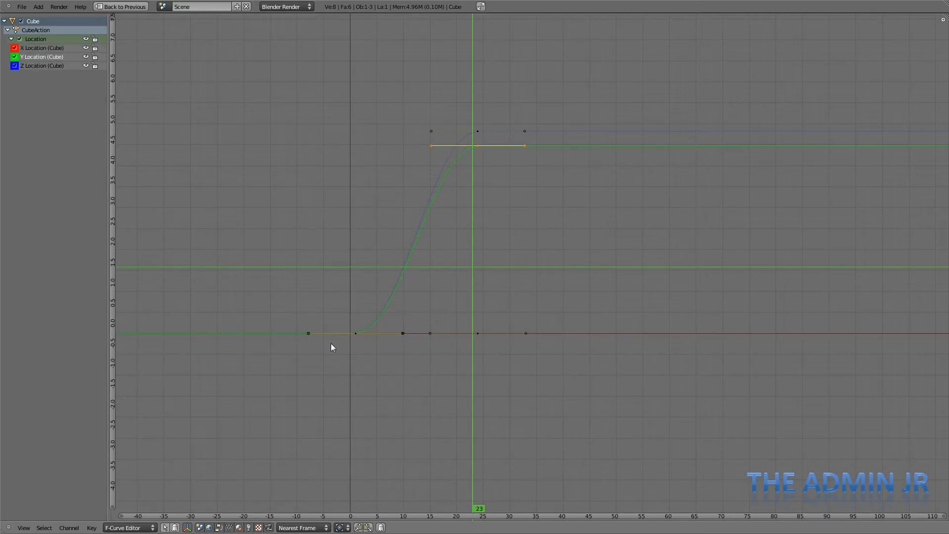
{"action": "mouse_move", "coordinate": [116, 334]}
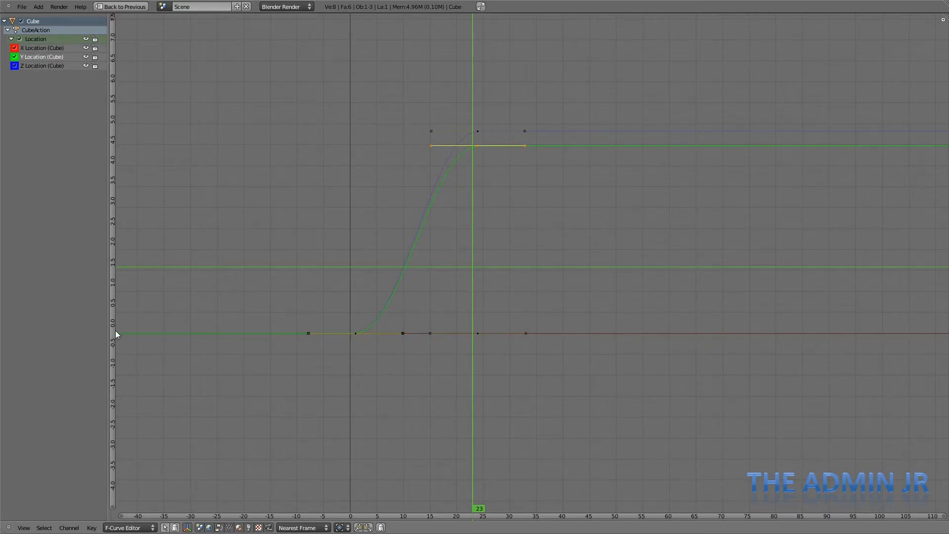
{"action": "mouse_move", "coordinate": [477, 151]}
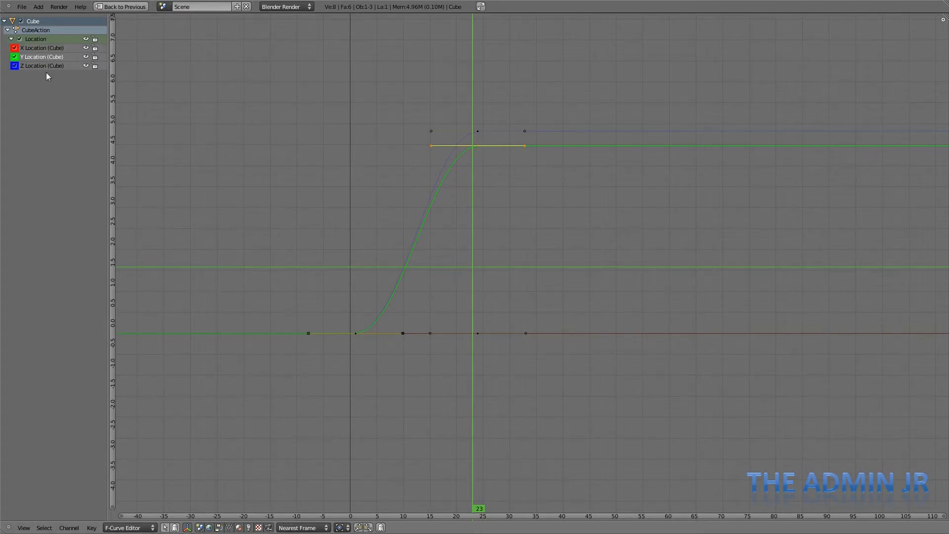
{"action": "left_click", "coordinate": [41, 66]}
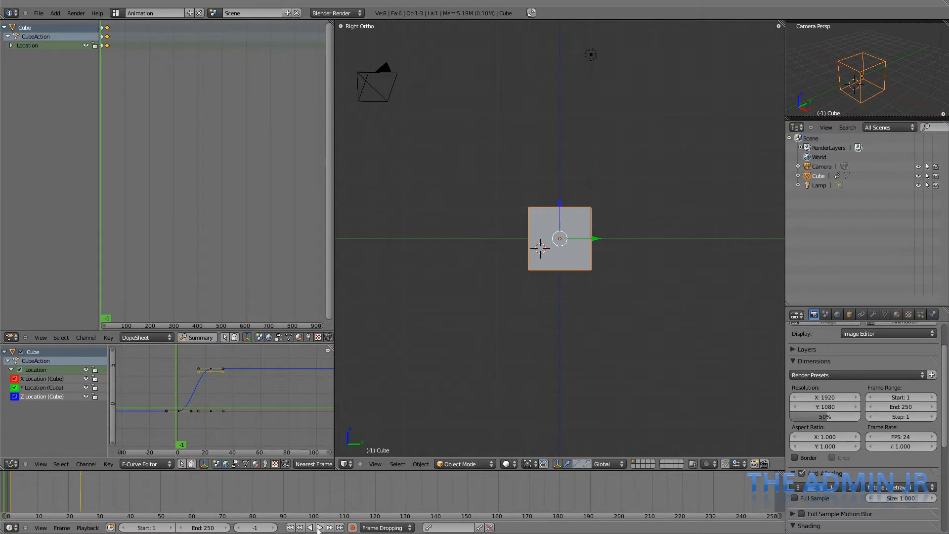
{"action": "left_click", "coordinate": [319, 528]}
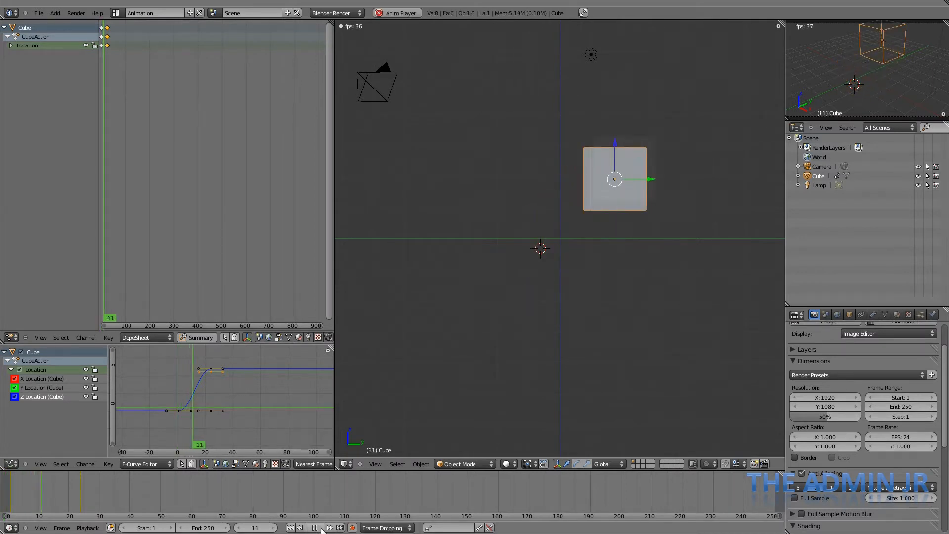
{"action": "left_click", "coordinate": [314, 527]}
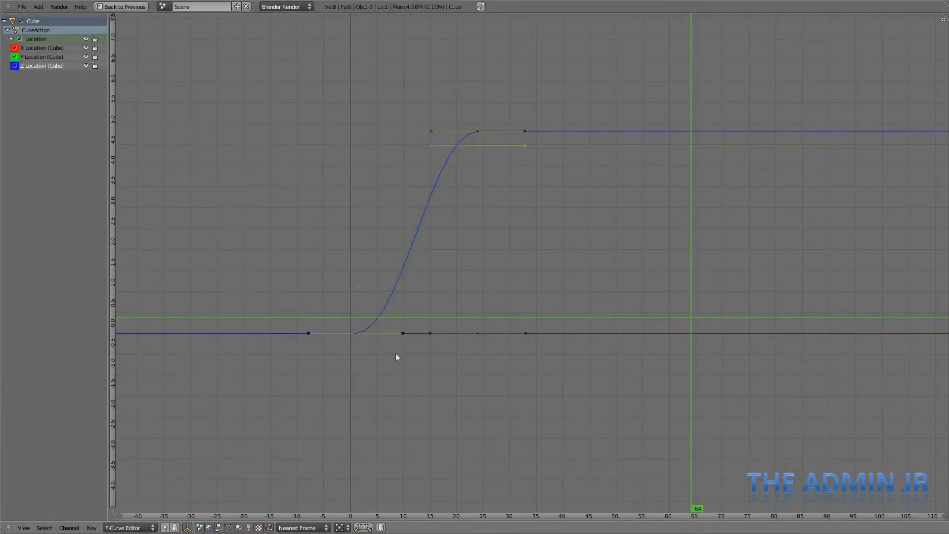
{"action": "mouse_move", "coordinate": [457, 299]}
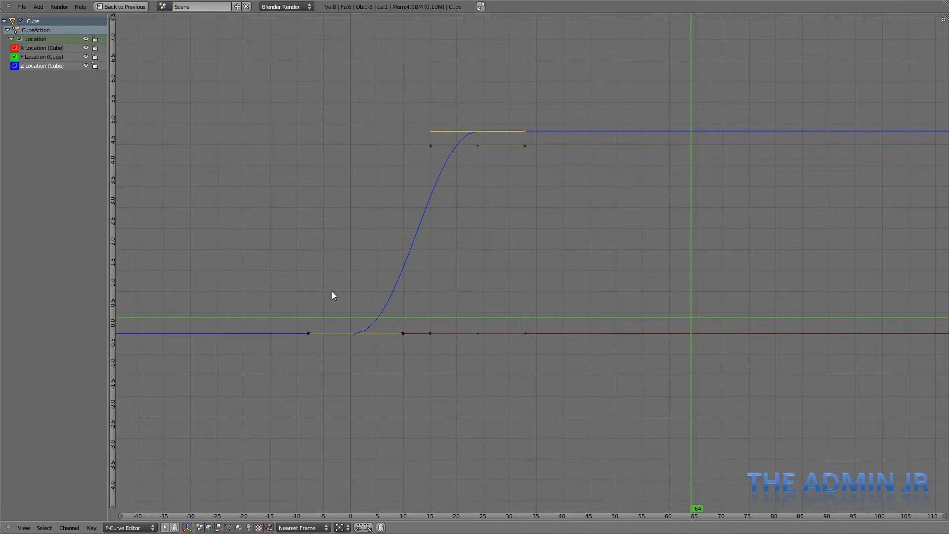
{"action": "mouse_move", "coordinate": [501, 159]}
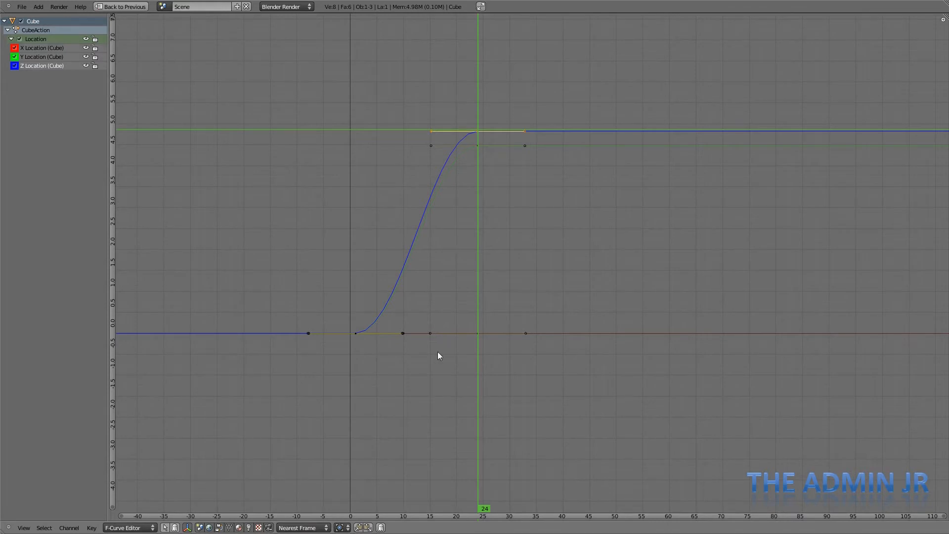
{"action": "mouse_move", "coordinate": [472, 337]}
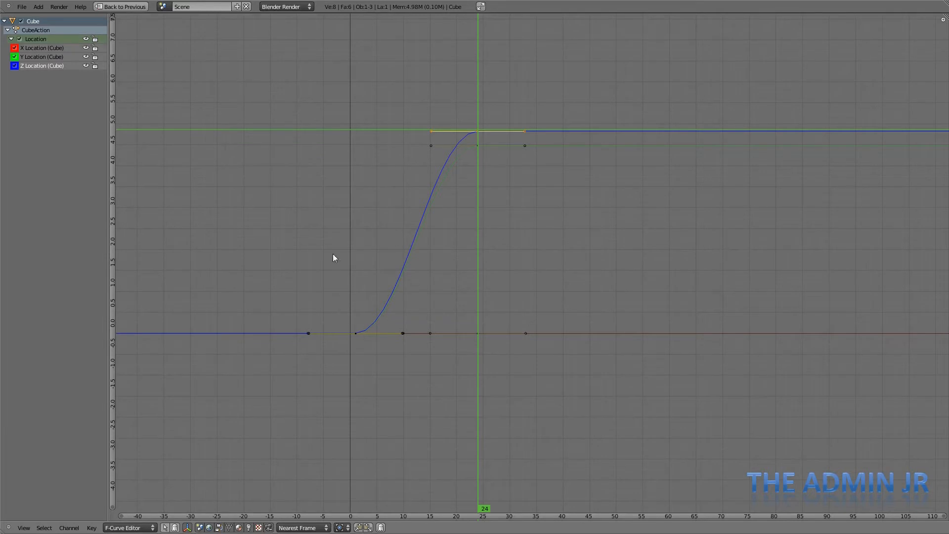
{"action": "mouse_move", "coordinate": [406, 302]}
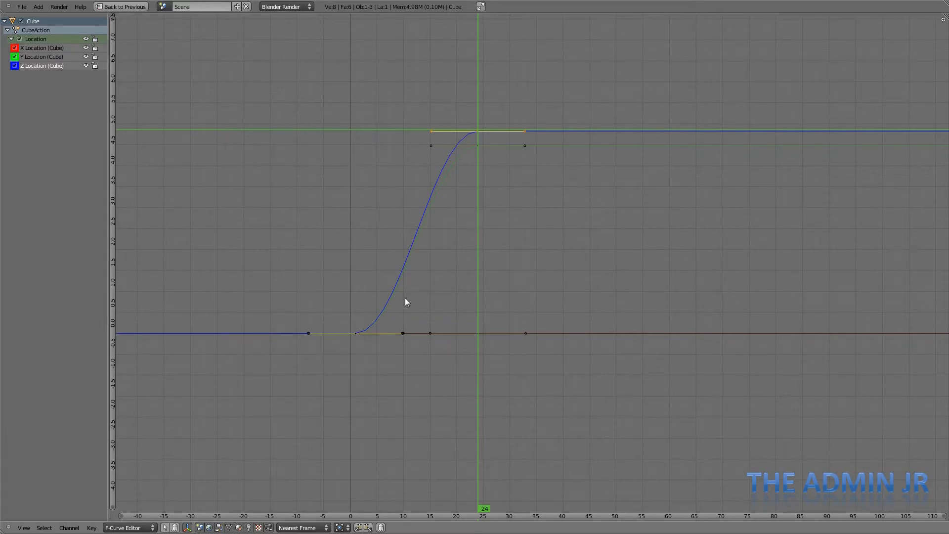
{"action": "mouse_move", "coordinate": [450, 160]}
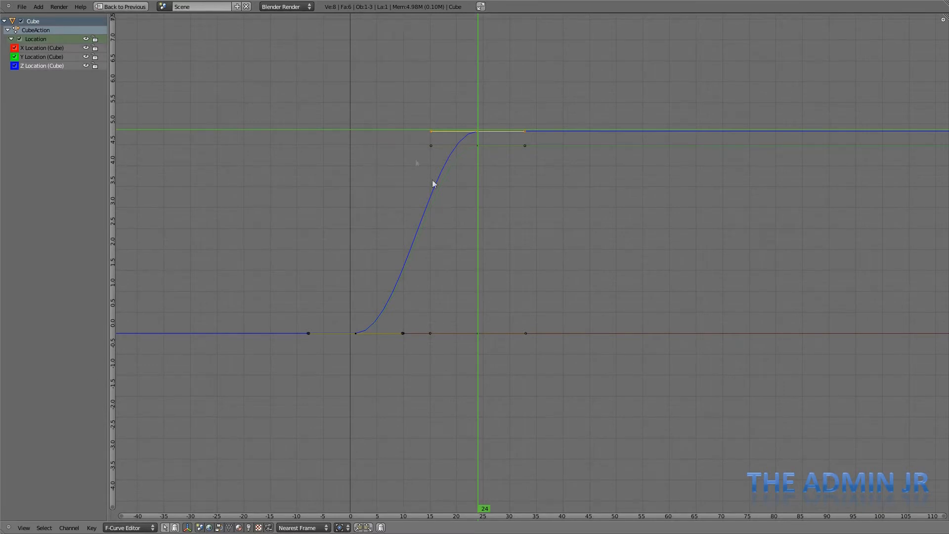
{"action": "mouse_move", "coordinate": [334, 288]}
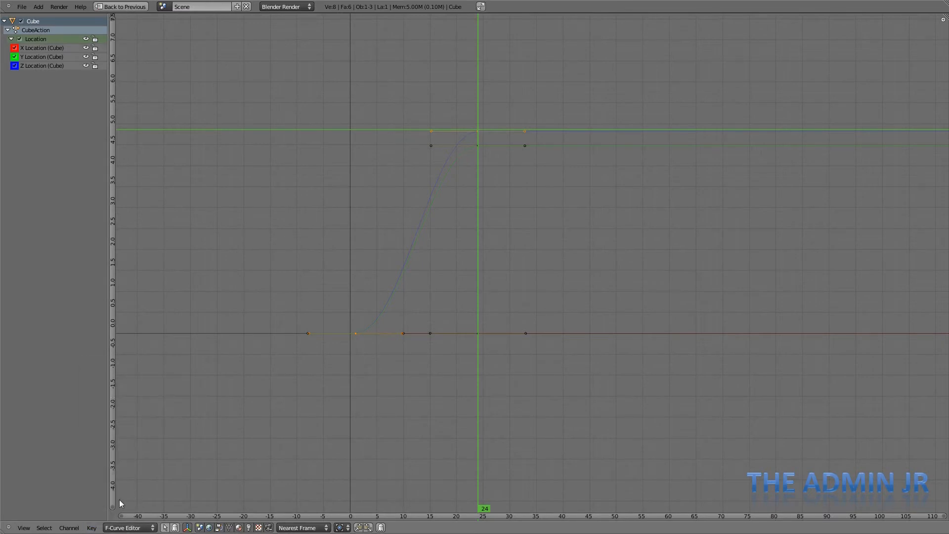
- Set the selected location keyframes to Linear interpolation from the Key menu
{"action": "left_click", "coordinate": [91, 527]}
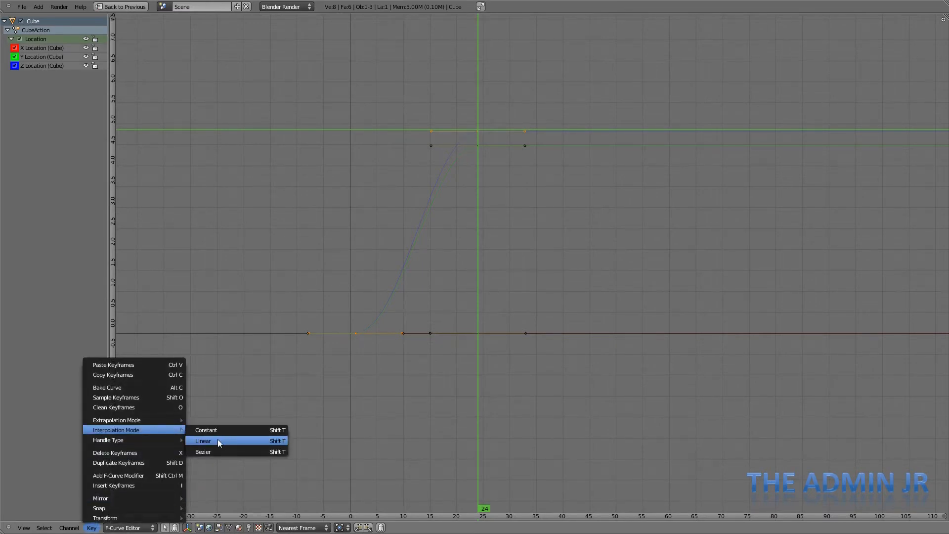
{"action": "left_click", "coordinate": [203, 440]}
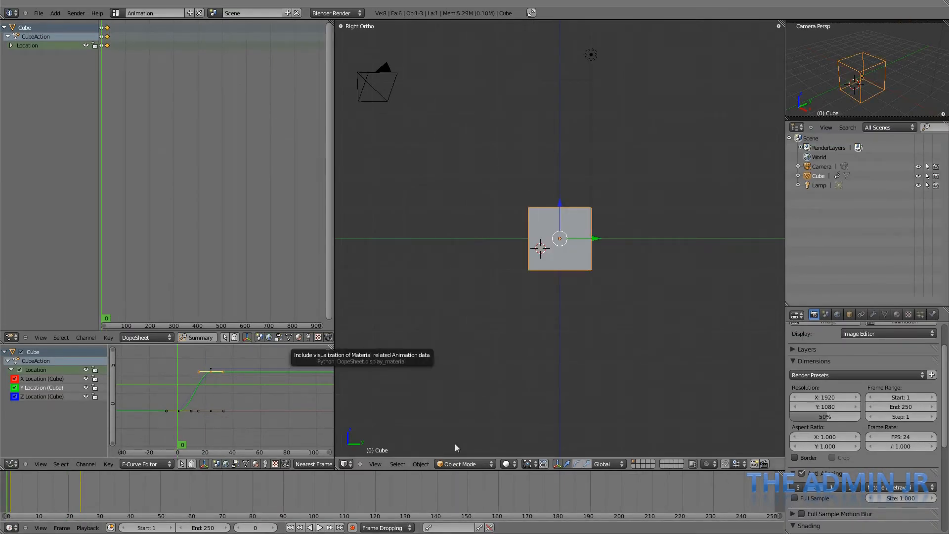
{"action": "left_click", "coordinate": [319, 528]}
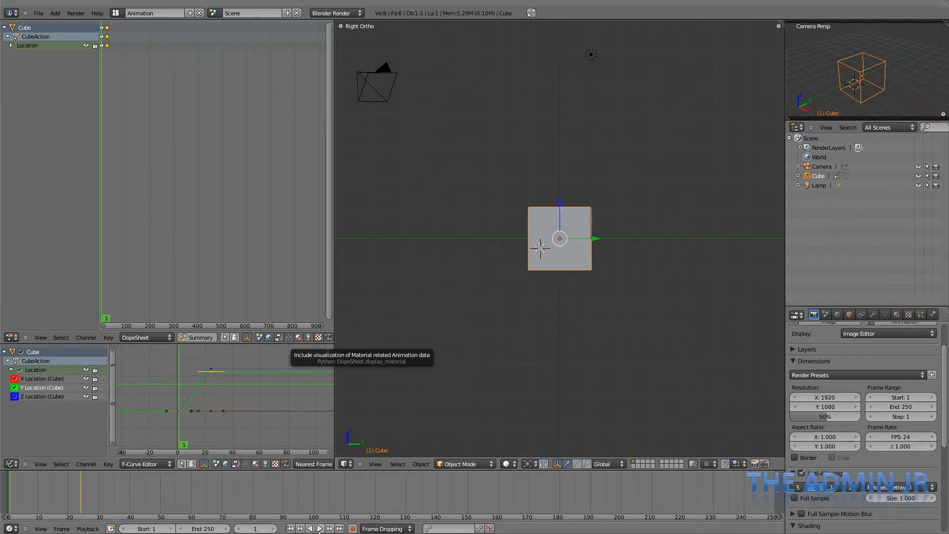
{"action": "left_click", "coordinate": [319, 528]}
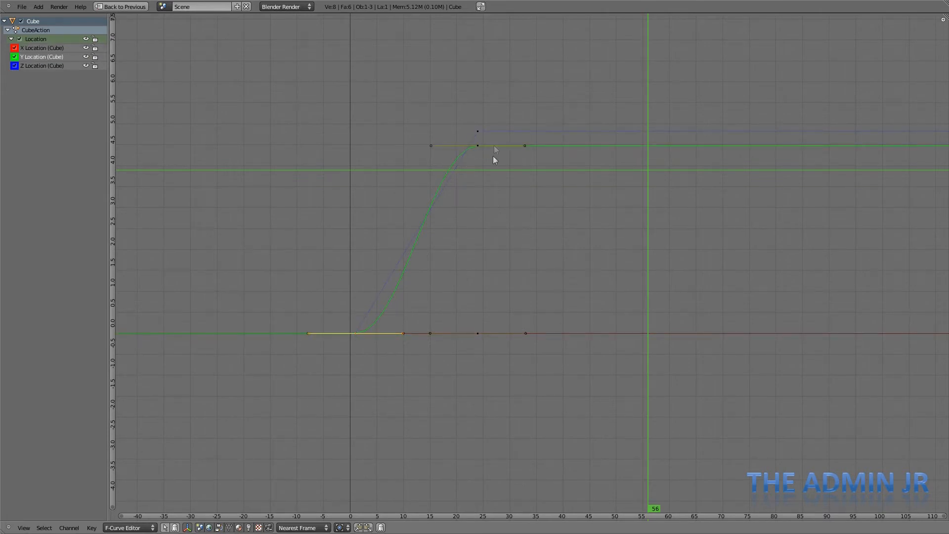
{"action": "left_click", "coordinate": [91, 528]}
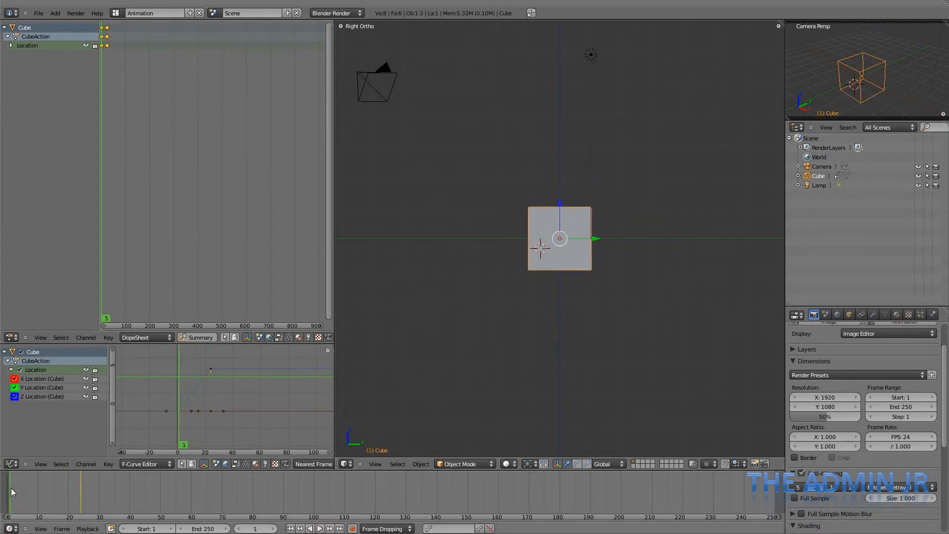
{"action": "left_click", "coordinate": [328, 529]}
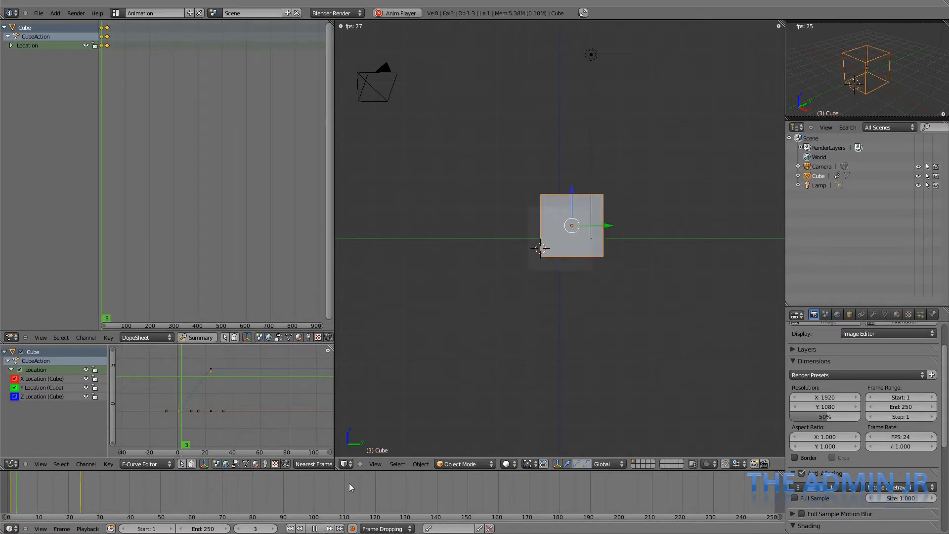
{"action": "left_click", "coordinate": [329, 528]}
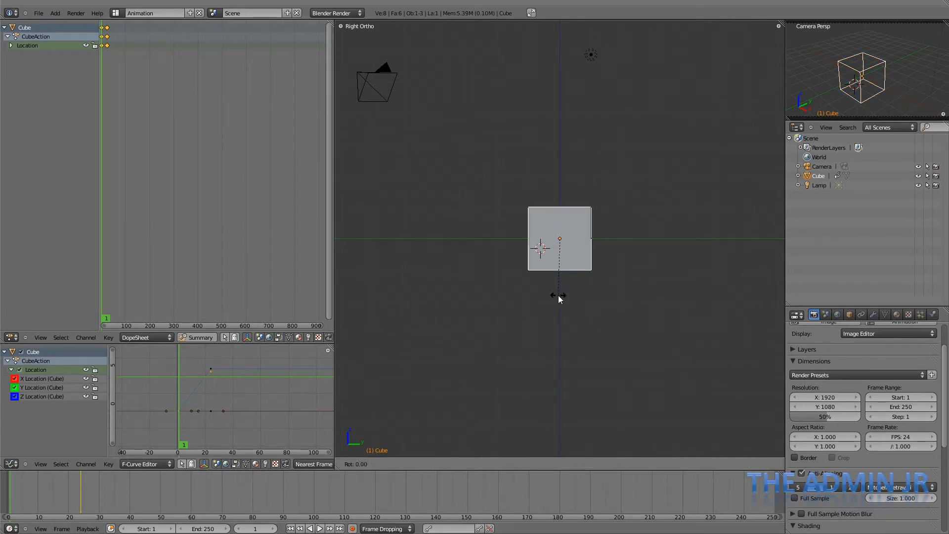
- Insert Rotation keyframes on the cube at frame 1 and frame 24
{"action": "key", "text": "i"}
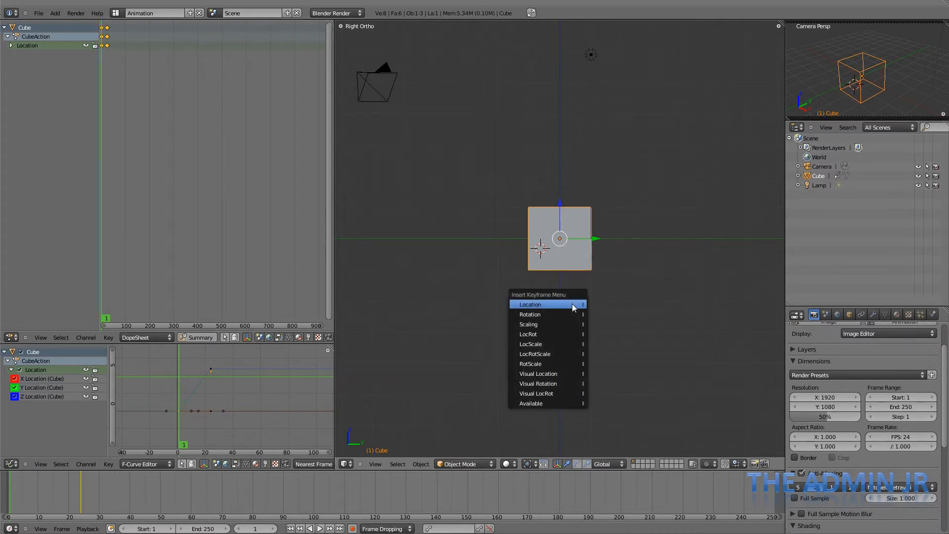
{"action": "left_click", "coordinate": [529, 314]}
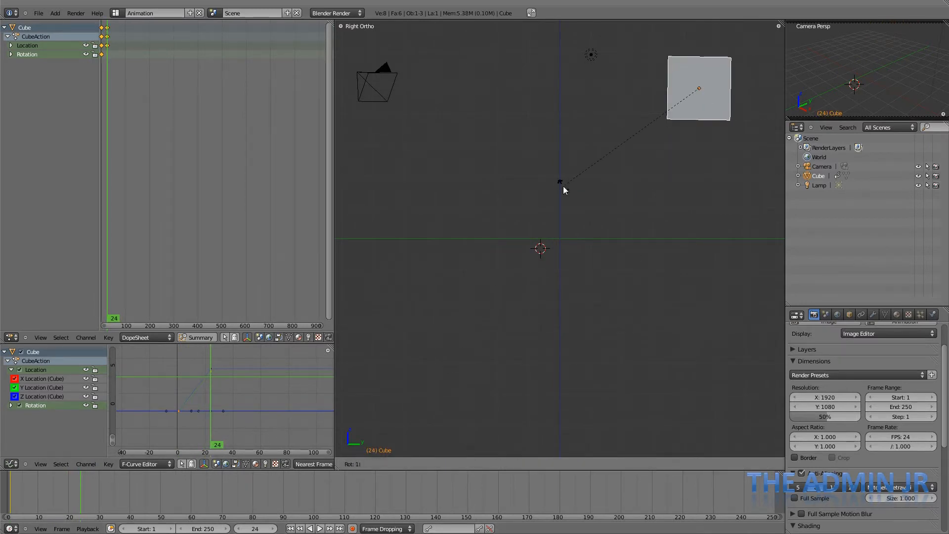
{"action": "key", "text": "i"}
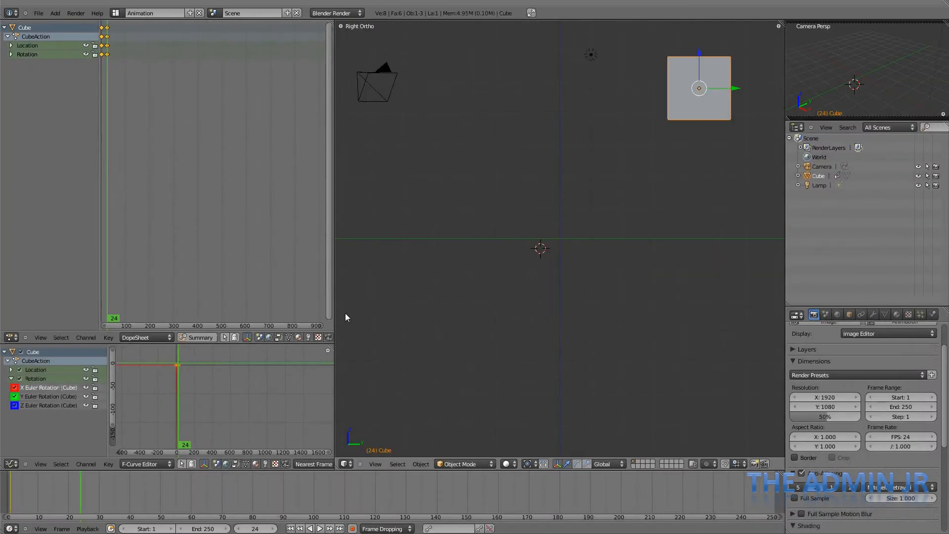
{"action": "mouse_move", "coordinate": [533, 254]}
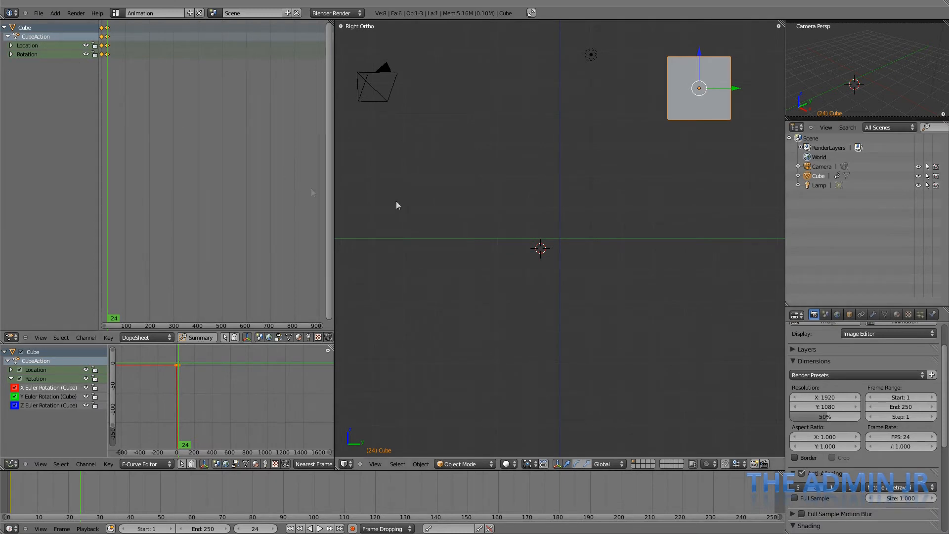
{"action": "mouse_move", "coordinate": [427, 211]}
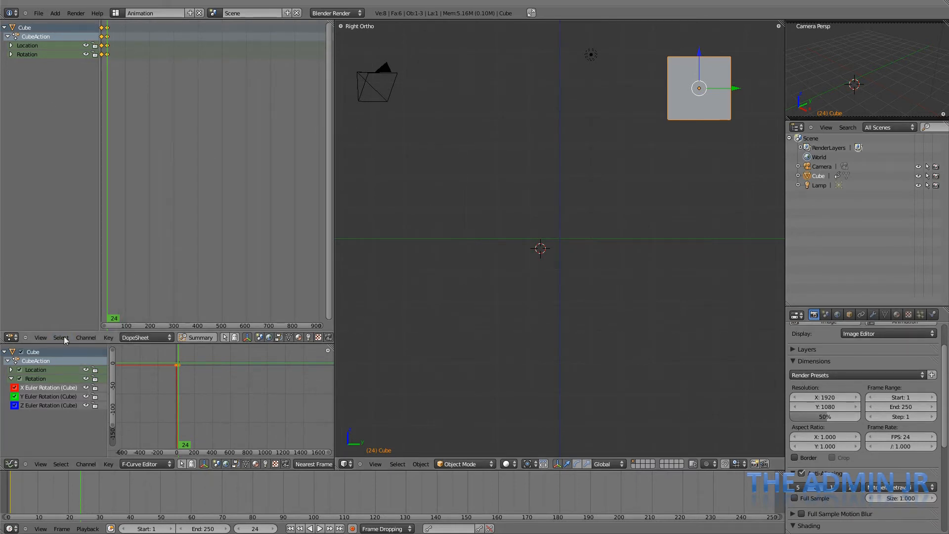
- Change the Dope Sheet area's editor type to the NLA Editor
{"action": "left_click", "coordinate": [10, 338]}
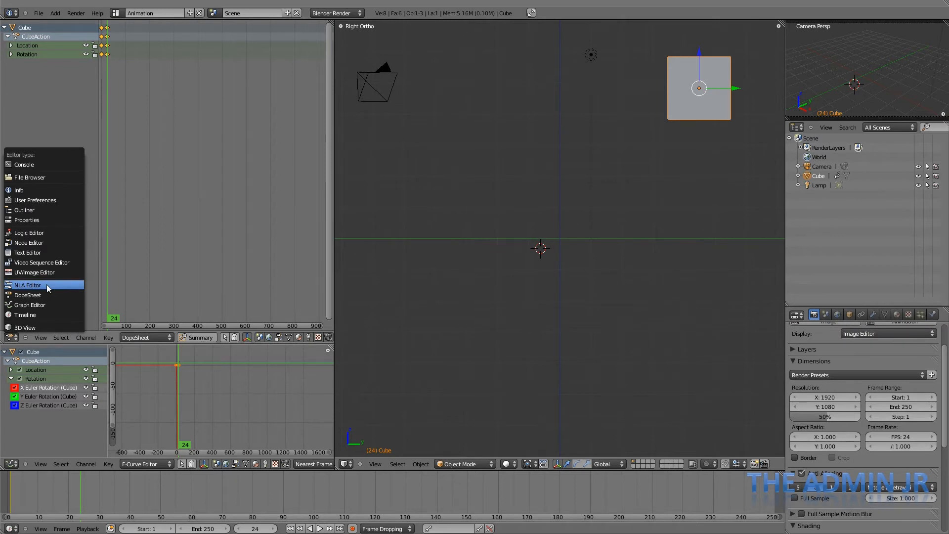
{"action": "left_click", "coordinate": [27, 285]}
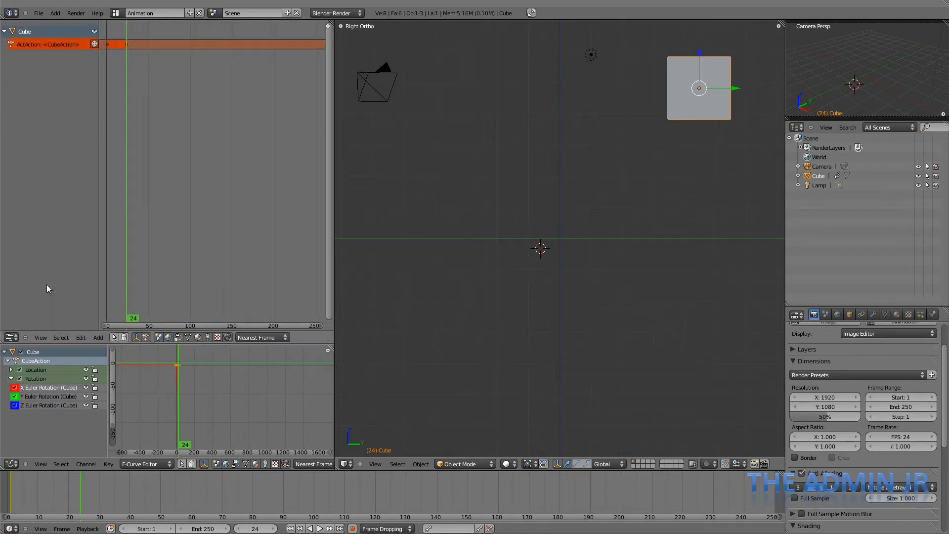
{"action": "mouse_move", "coordinate": [338, 79]}
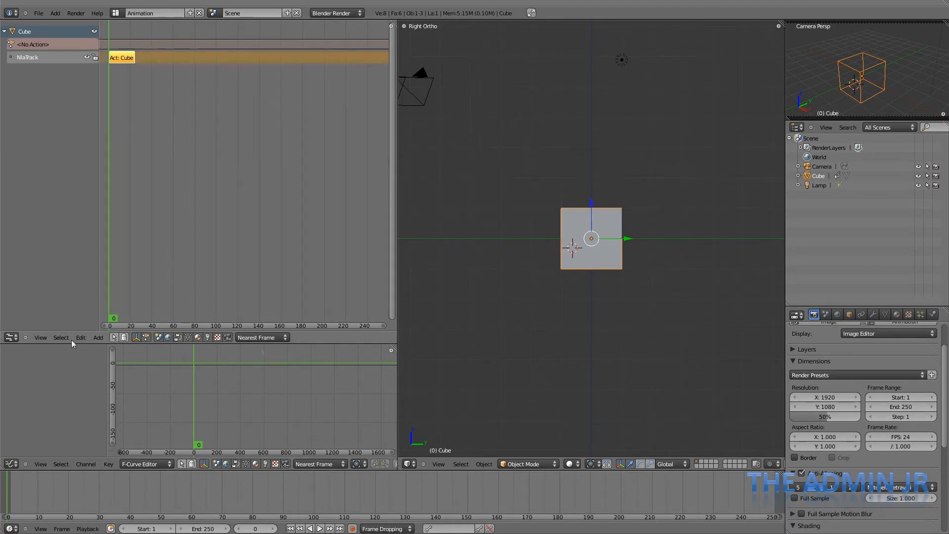
{"action": "left_click", "coordinate": [11, 338]}
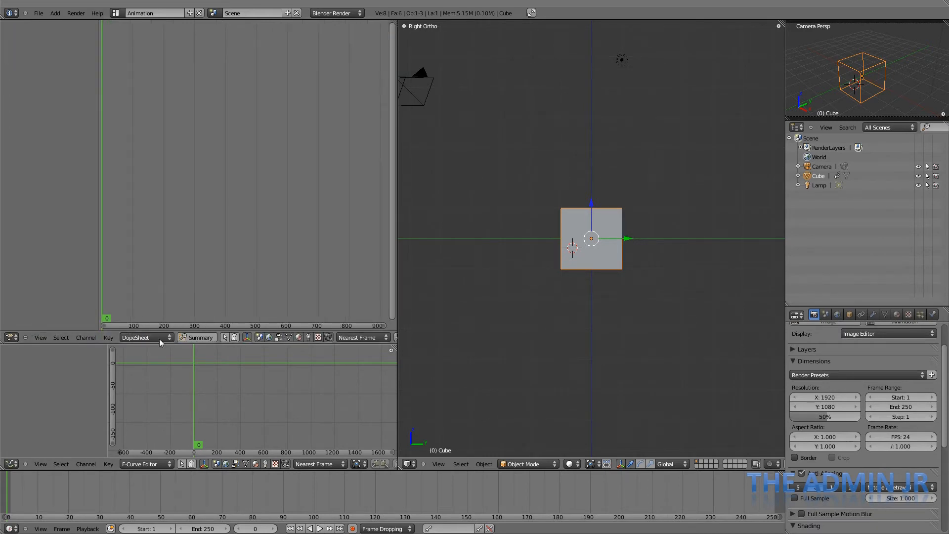
{"action": "mouse_move", "coordinate": [124, 153]}
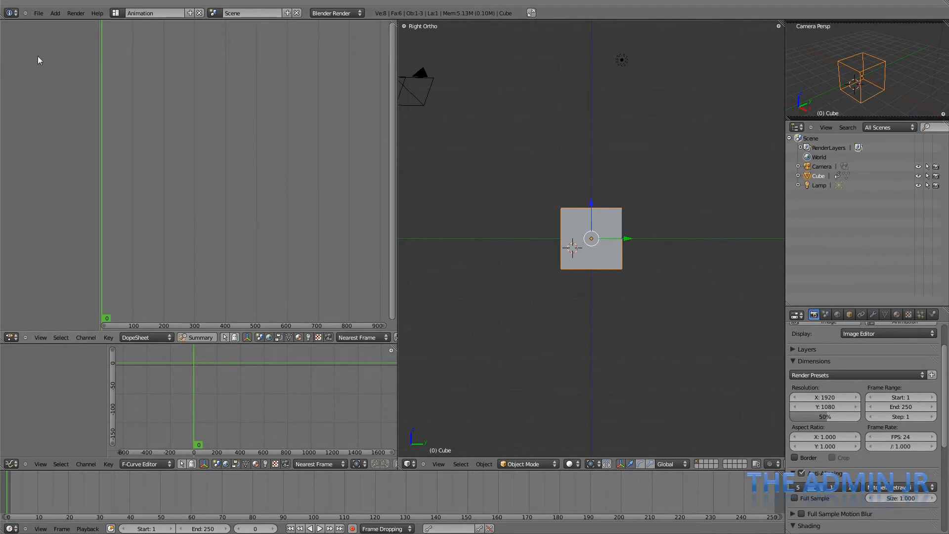
{"action": "mouse_move", "coordinate": [154, 125]}
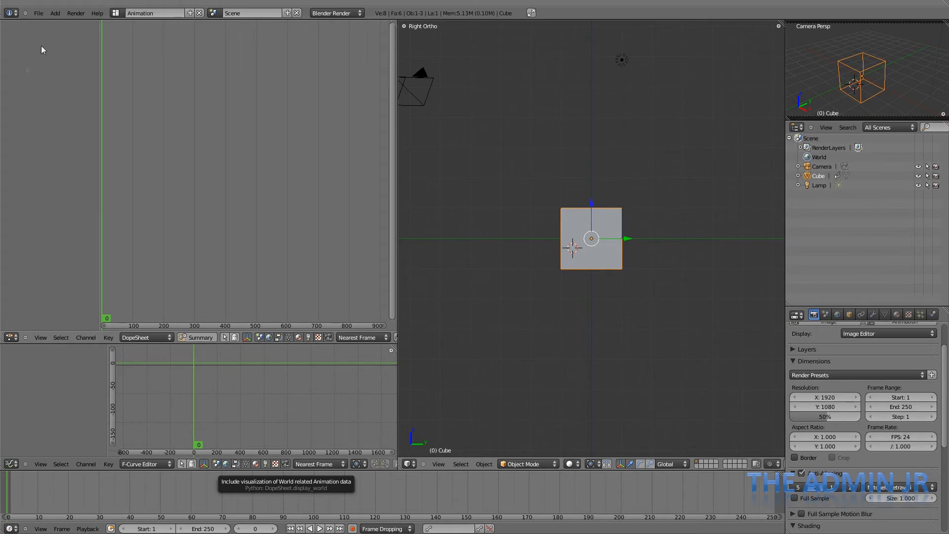
{"action": "mouse_move", "coordinate": [40, 315]}
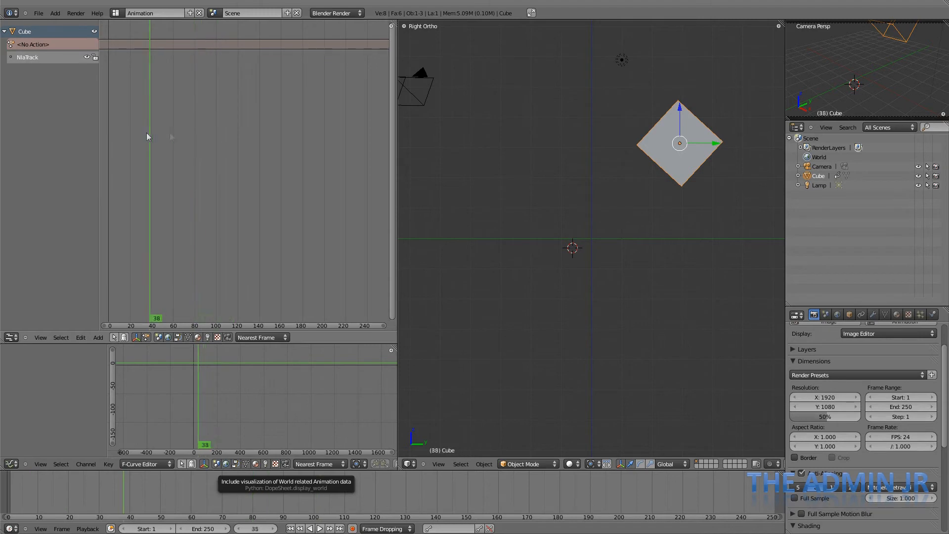
{"action": "left_click", "coordinate": [299, 528]}
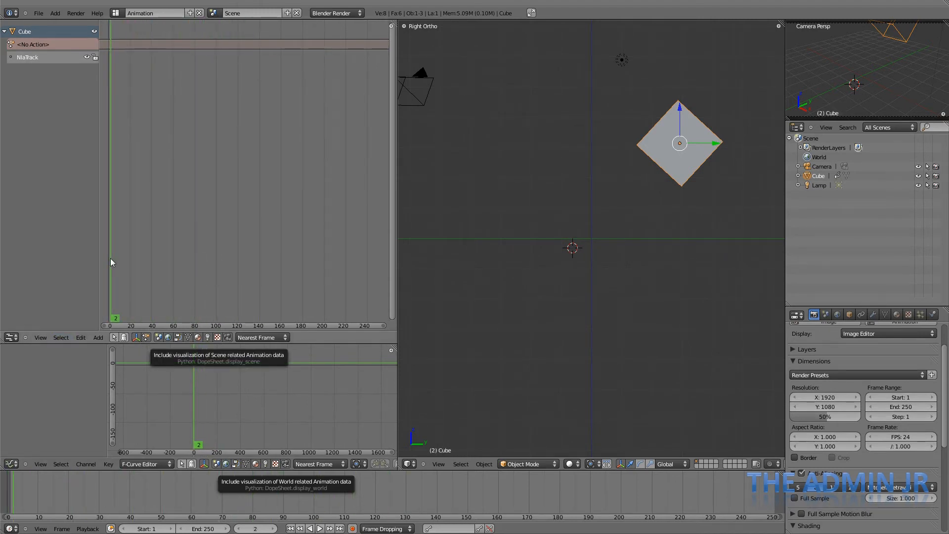
{"action": "left_click", "coordinate": [290, 528]}
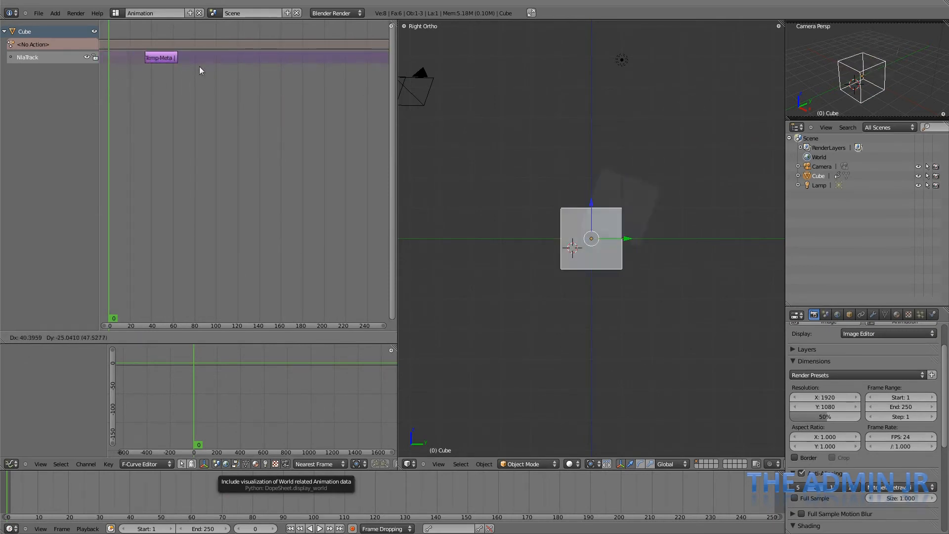
{"action": "left_click_drag", "start_coordinate": [160, 57], "coordinate": [197, 57]}
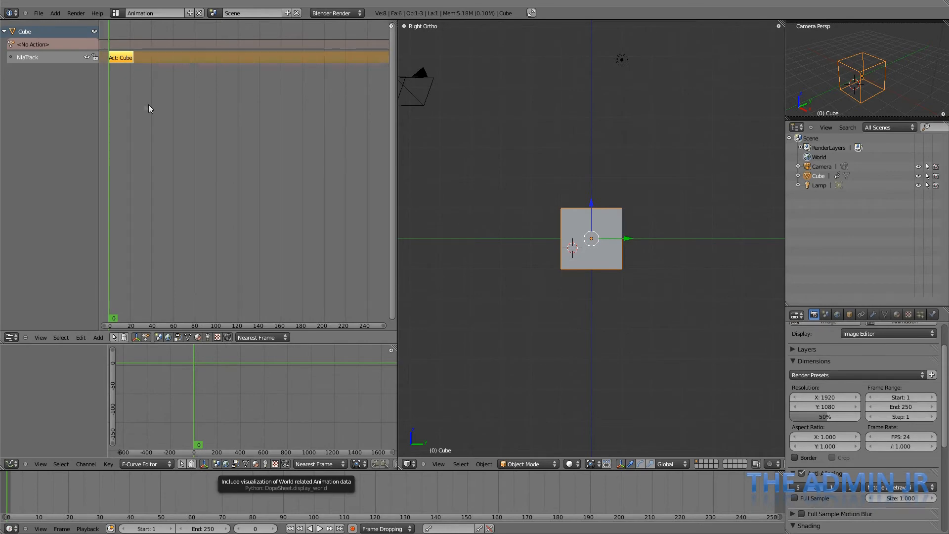
- Select the Act: Cube strip in the NLA editor
{"action": "left_click", "coordinate": [98, 337]}
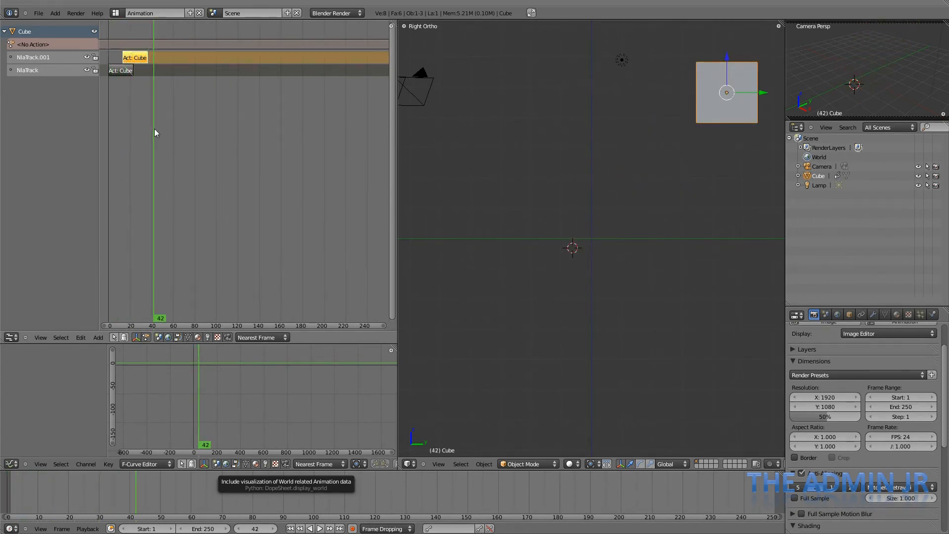
{"action": "mouse_move", "coordinate": [218, 135]}
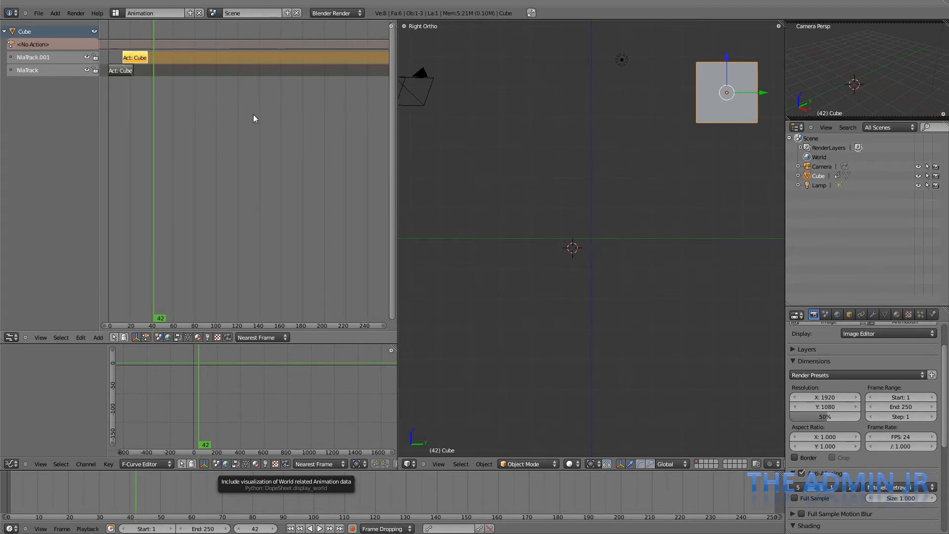
{"action": "mouse_move", "coordinate": [81, 337]}
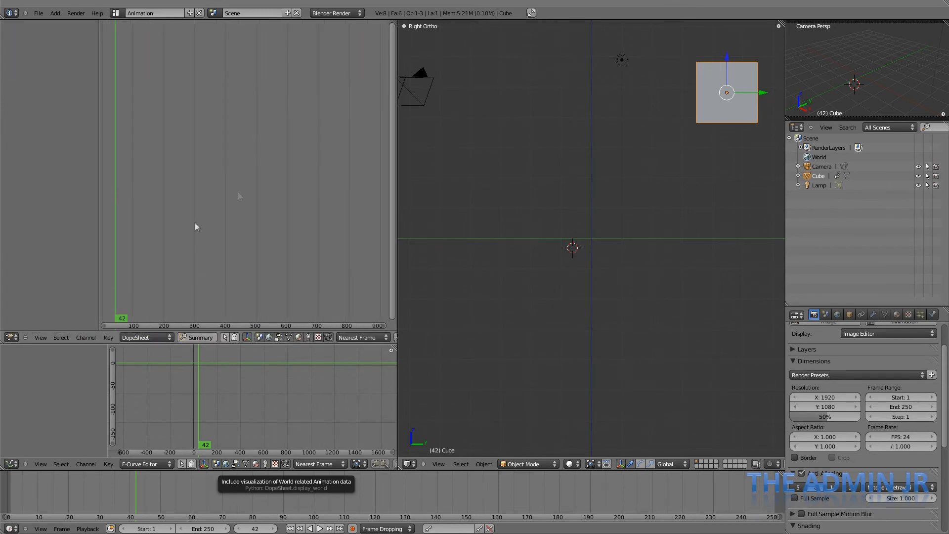
{"action": "mouse_move", "coordinate": [147, 154]}
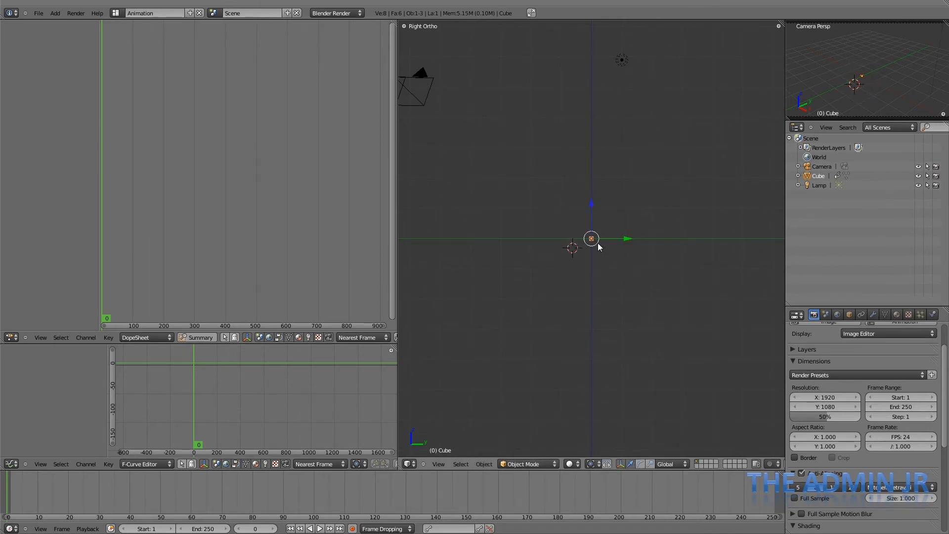
- Key the cube's scale in new action CubeAction.001, then enlarge it at frame 30
{"action": "key", "text": "i"}
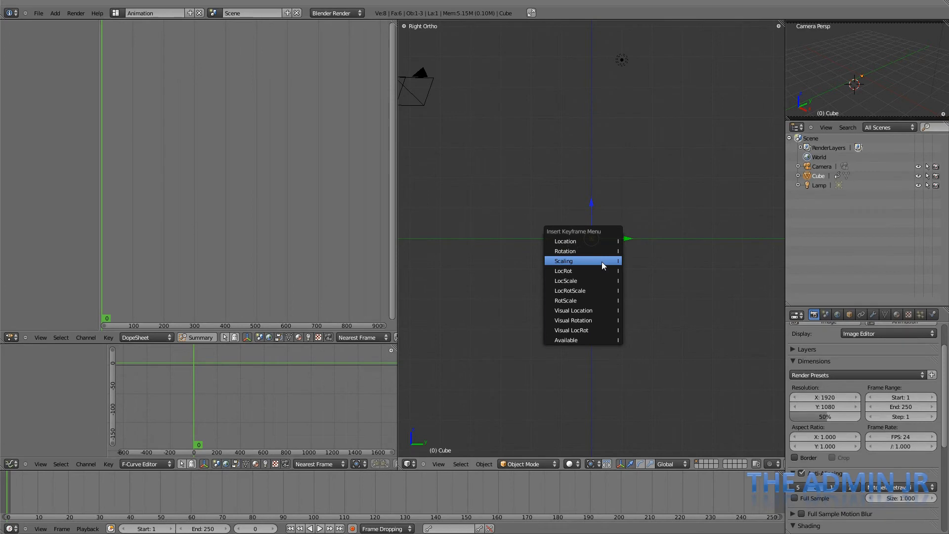
{"action": "left_click", "coordinate": [563, 260]}
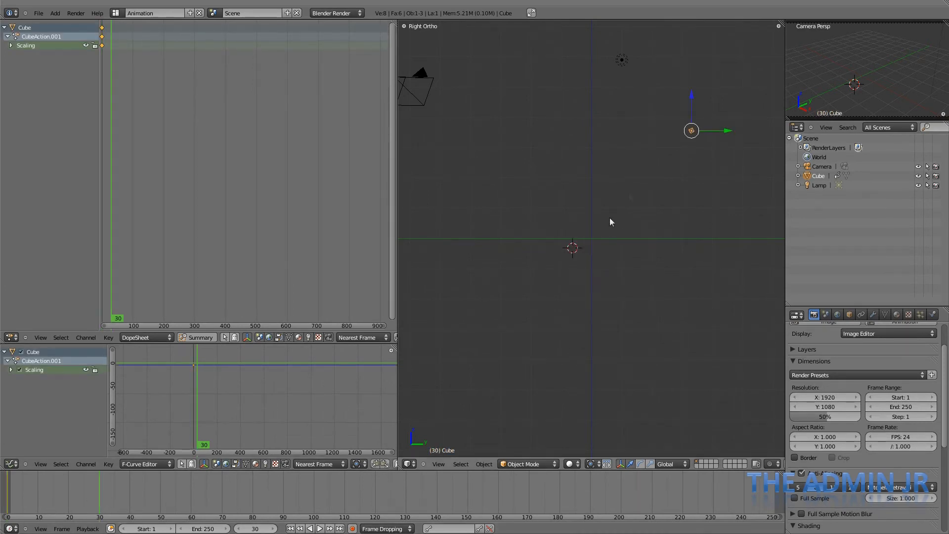
{"action": "left_click_drag", "start_coordinate": [691, 130], "coordinate": [779, 203]}
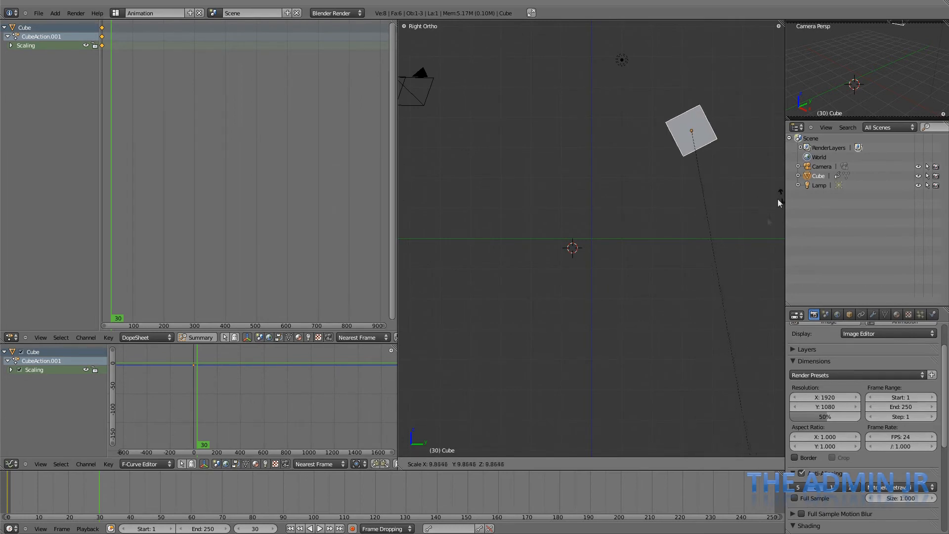
{"action": "left_click", "coordinate": [691, 130]}
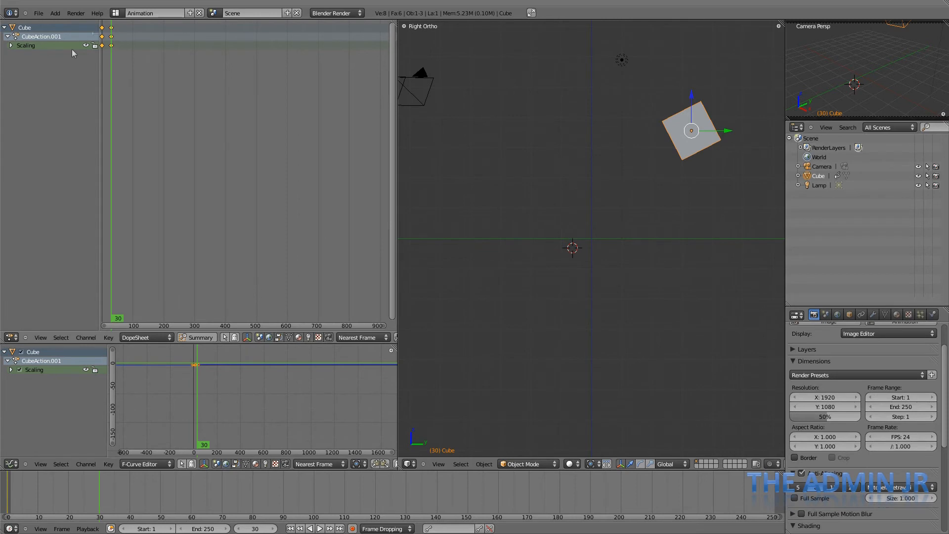
- Collapse the Scaling channel group and show the top-left editor's Editor Type list
{"action": "left_click", "coordinate": [11, 45]}
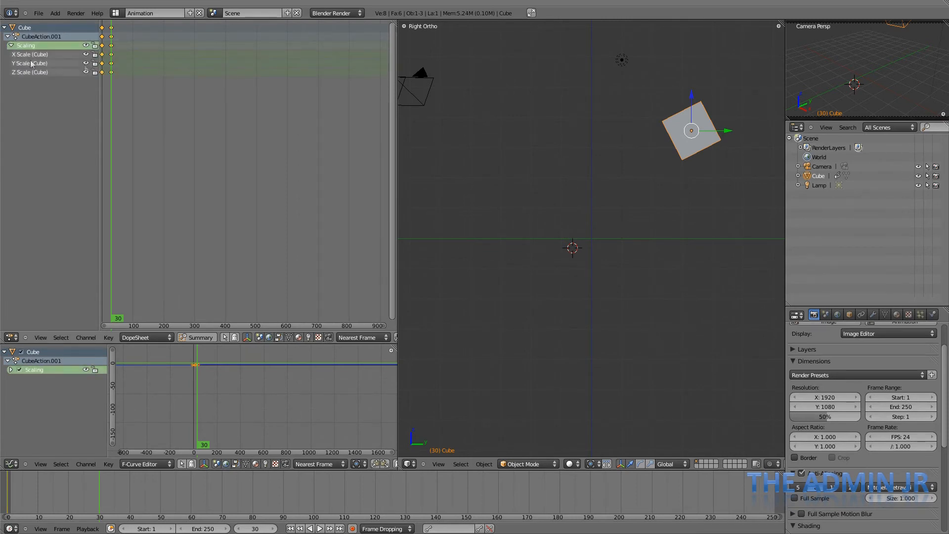
{"action": "left_click", "coordinate": [6, 45]}
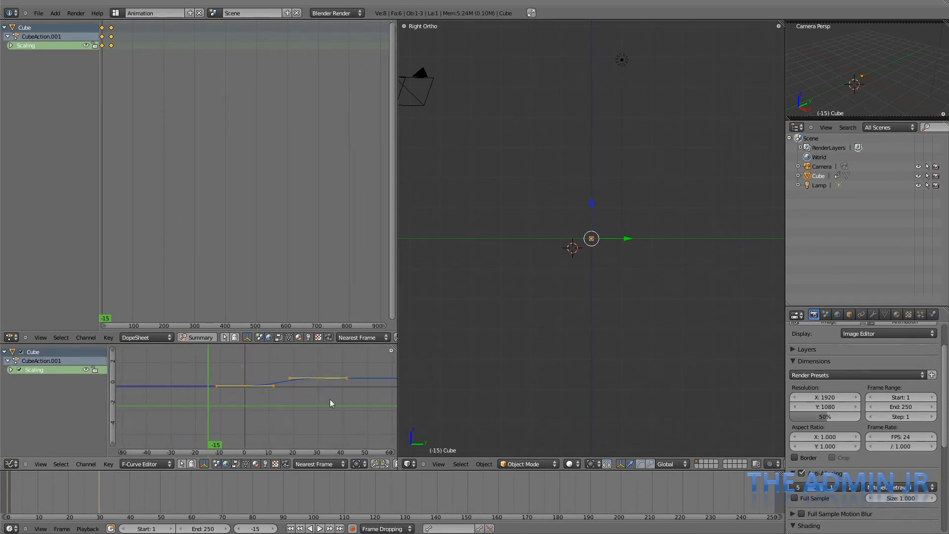
{"action": "mouse_move", "coordinate": [321, 384]}
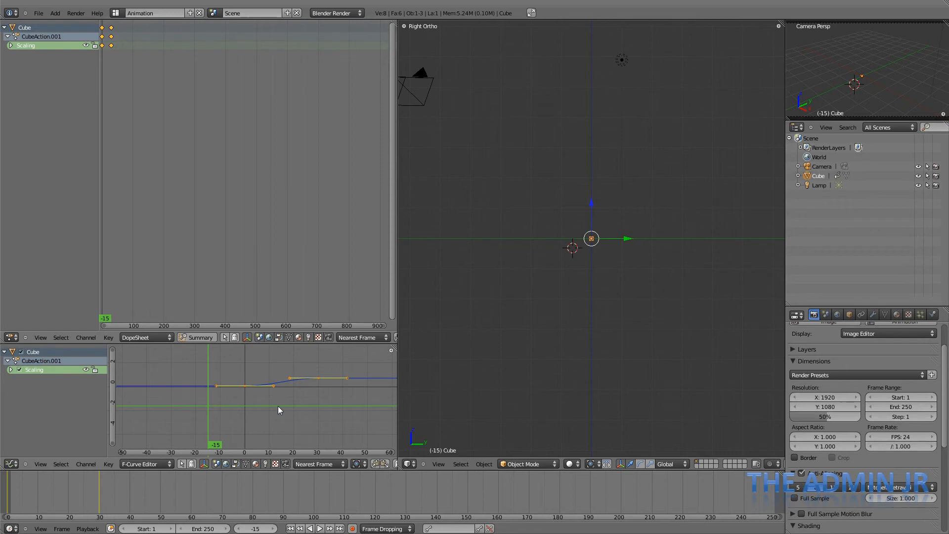
{"action": "mouse_move", "coordinate": [344, 254]}
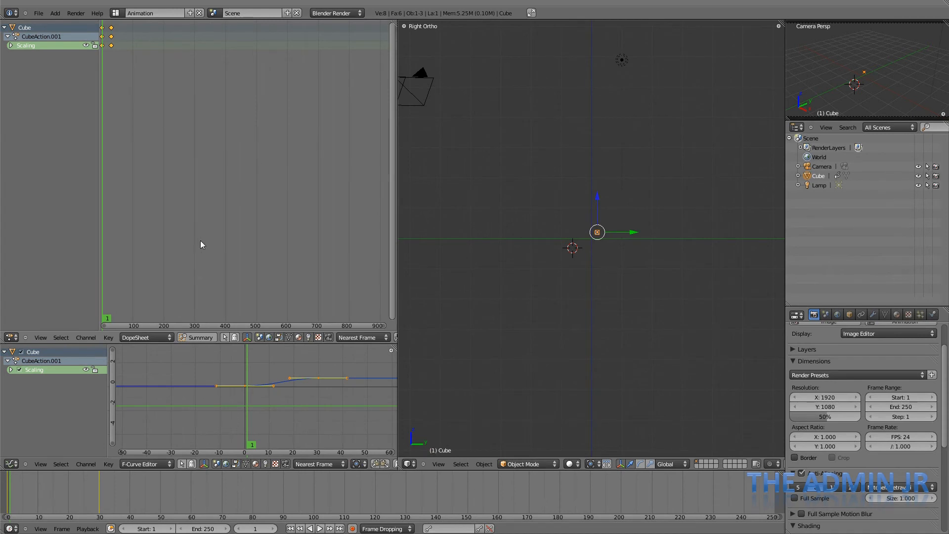
{"action": "left_click", "coordinate": [10, 337]}
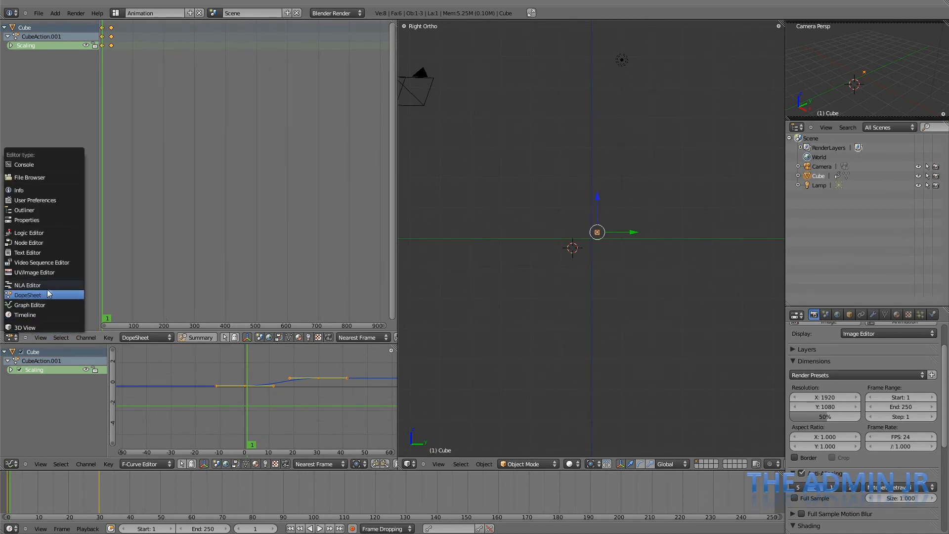
- Switch the top area to the NLA Editor and select the strip on NlaTrack.002
{"action": "left_click", "coordinate": [27, 285]}
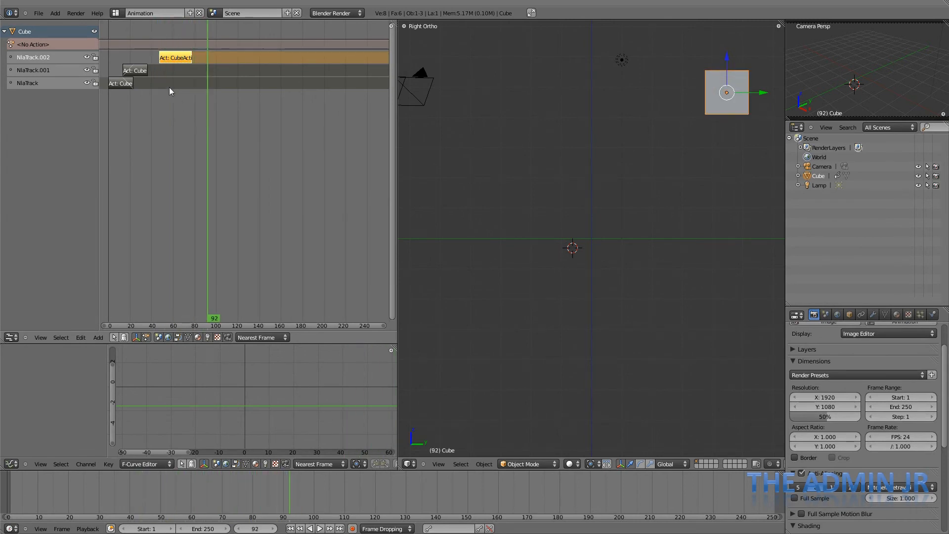
{"action": "left_click", "coordinate": [171, 326]}
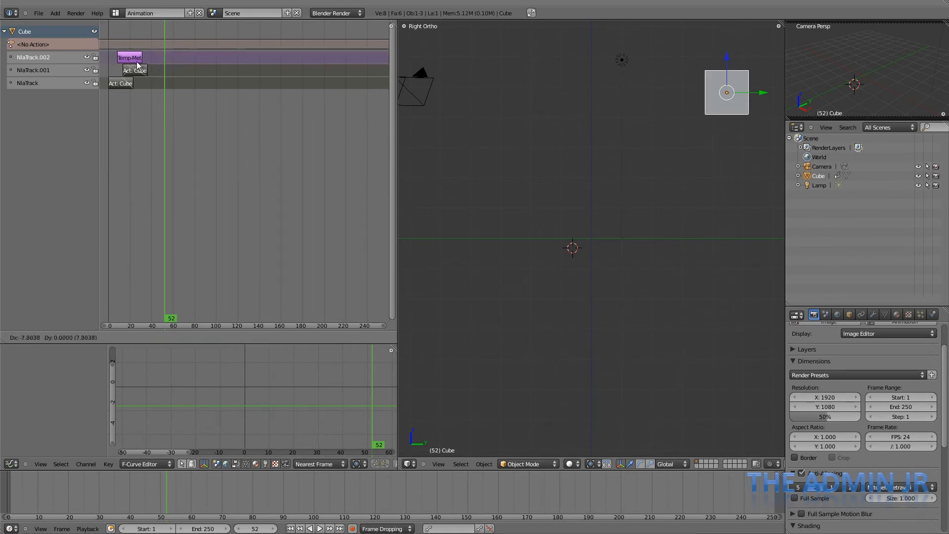
- Add a new NLA track, NlaTrack.003, above the selected track
{"action": "left_click", "coordinate": [98, 337]}
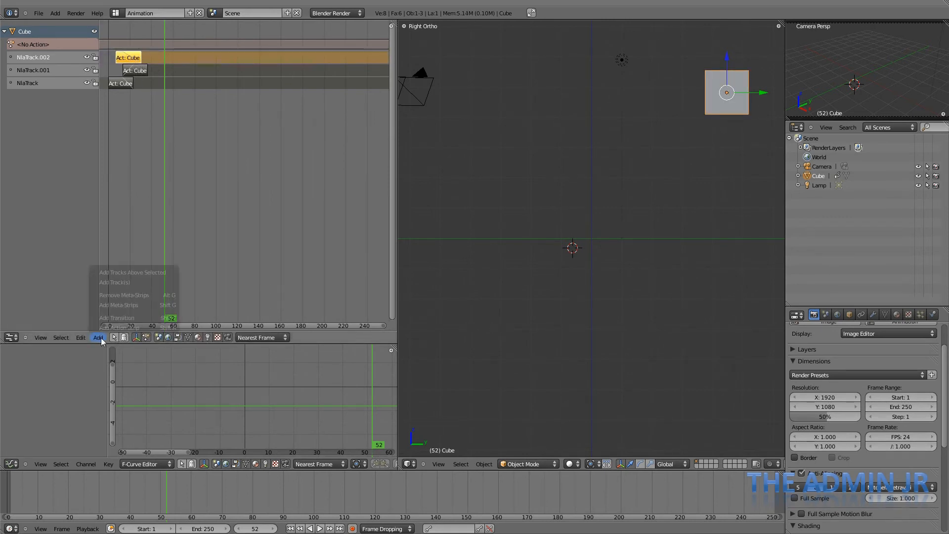
{"action": "left_click", "coordinate": [114, 282]}
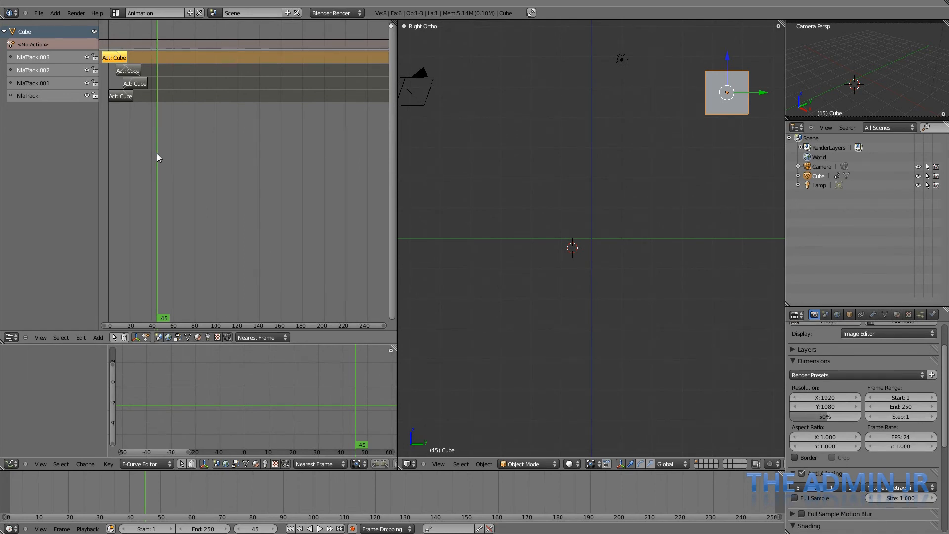
- Delete the upper tracks' strips and add a CubeAction.001 action strip to the top track
{"action": "key", "text": "Home"}
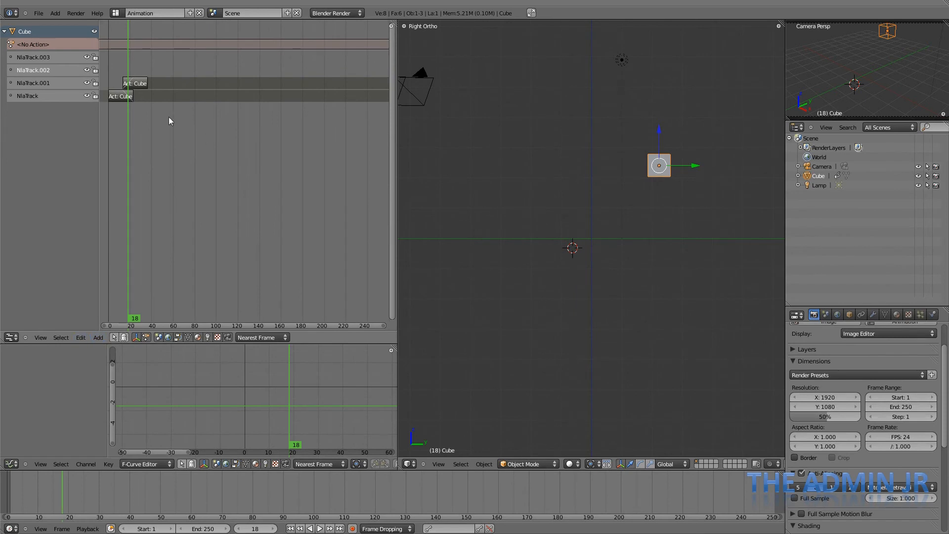
{"action": "left_click", "coordinate": [97, 337]}
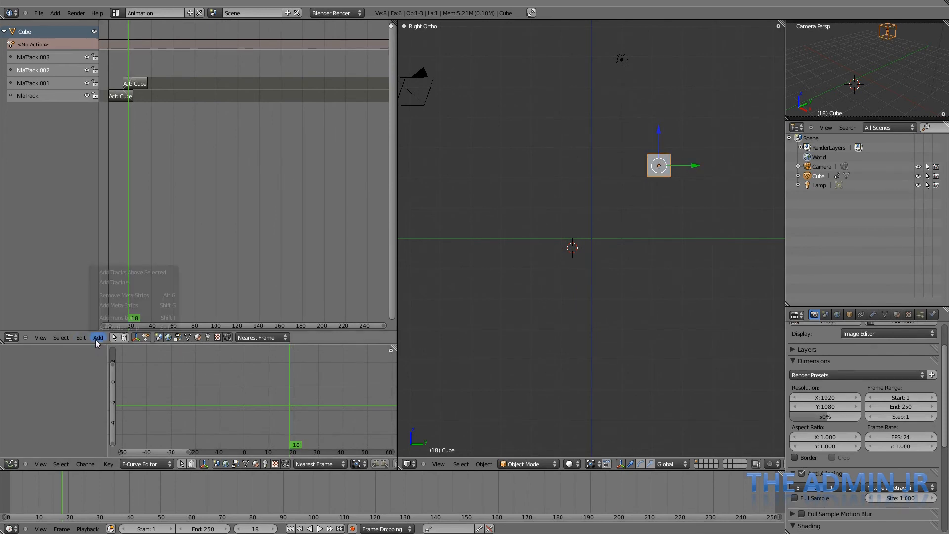
{"action": "left_click", "coordinate": [106, 338]}
{"action": "type", "text": "CubeAction"}
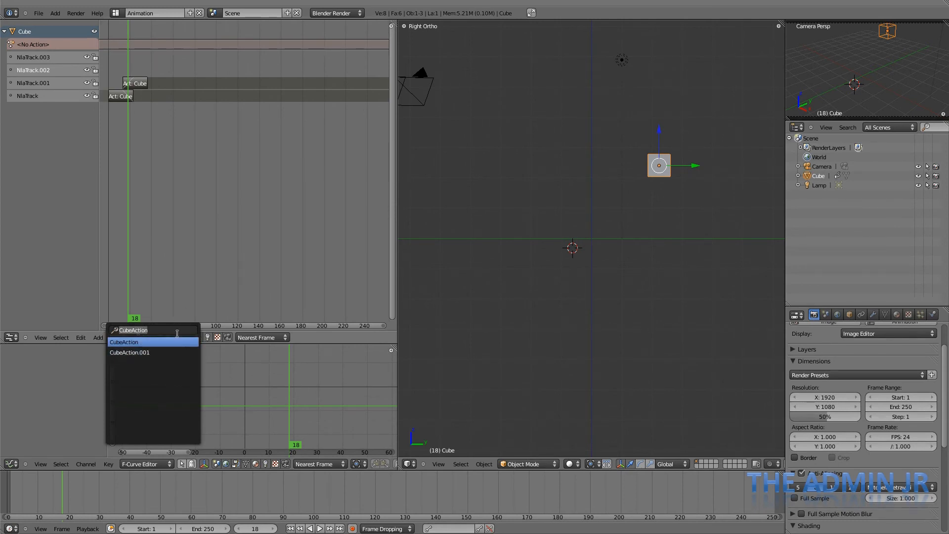
{"action": "mouse_move", "coordinate": [129, 353]}
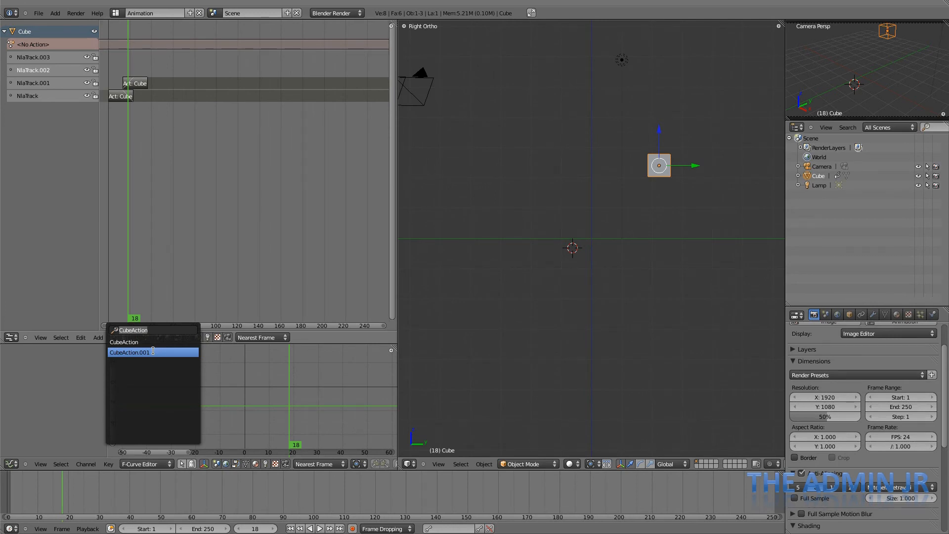
{"action": "left_click", "coordinate": [130, 352]}
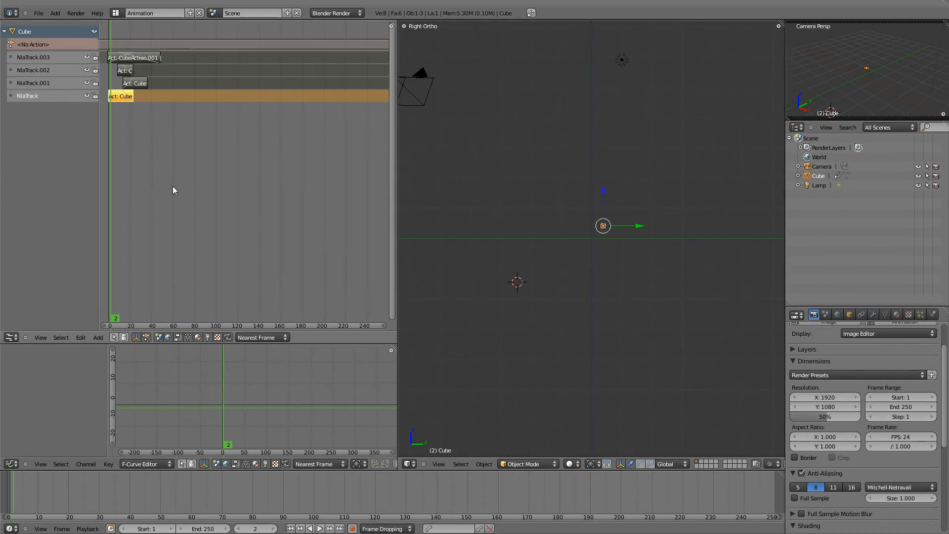
{"action": "mouse_move", "coordinate": [22, 355]}
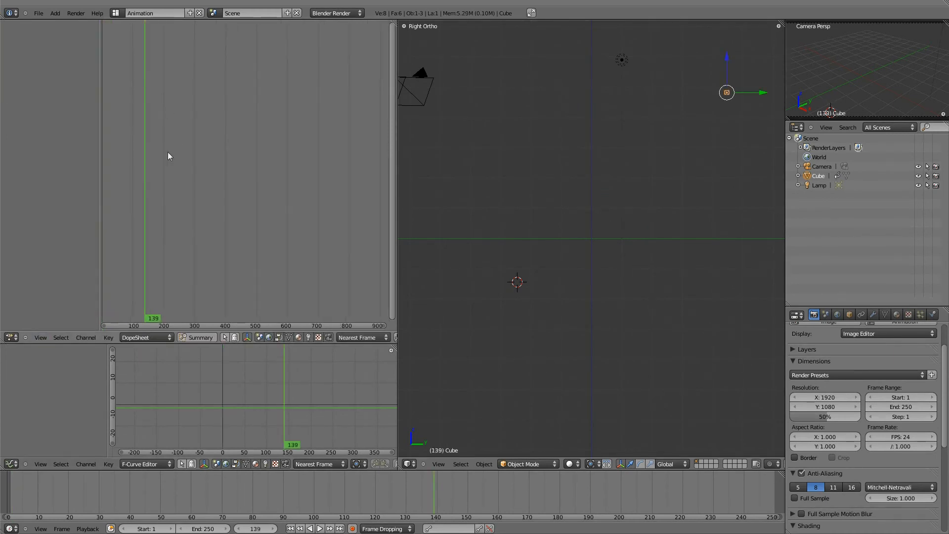
- Switch the top editor back to the NLA Editor to tweak the bottom Cube strip
{"action": "left_click", "coordinate": [11, 337]}
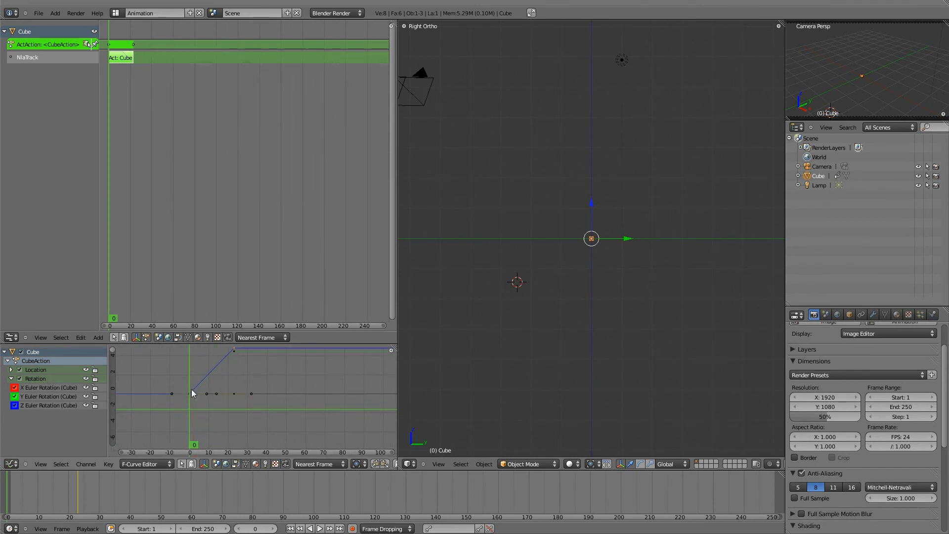
- Expand the Location and Rotation channels, maximize the Graph Editor, and set keyframes to Bezier
{"action": "left_click", "coordinate": [12, 369]}
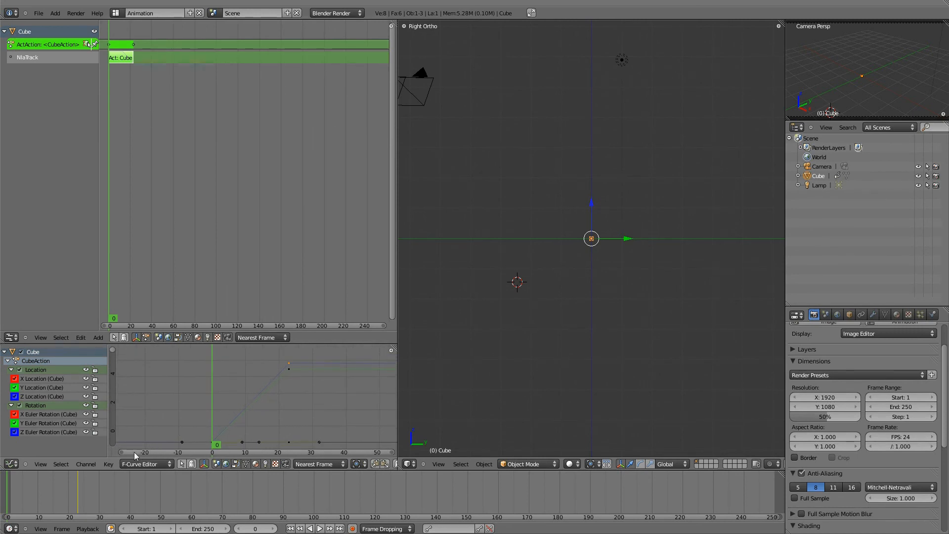
{"action": "left_click", "coordinate": [107, 464]}
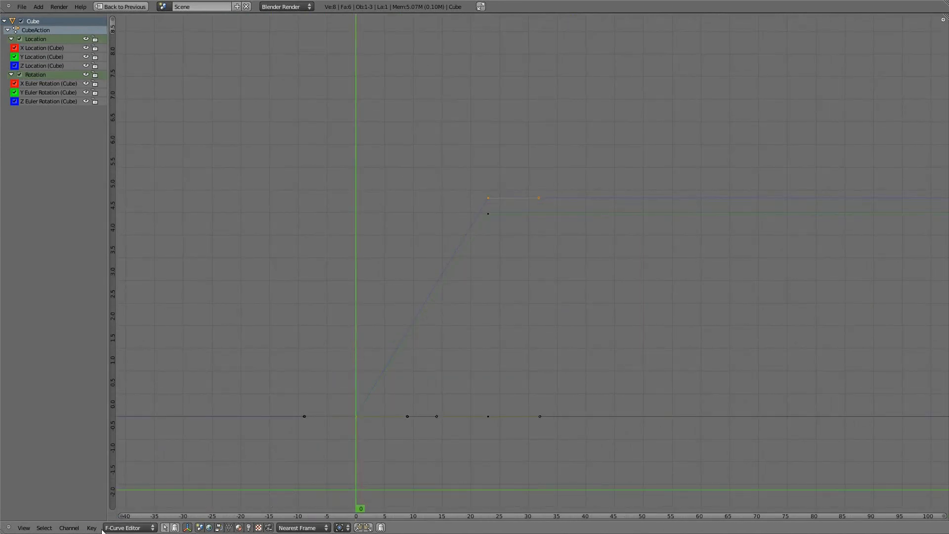
{"action": "left_click", "coordinate": [91, 527]}
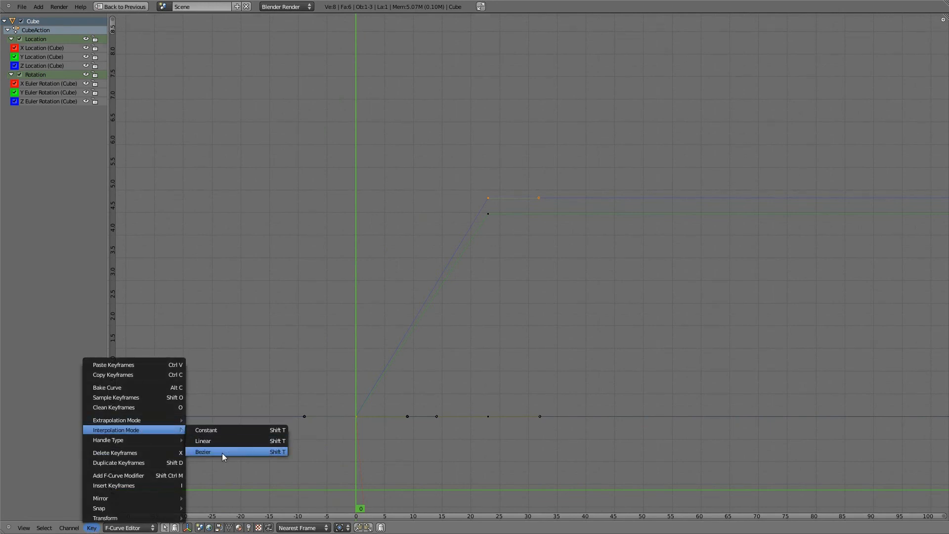
{"action": "left_click", "coordinate": [203, 451]}
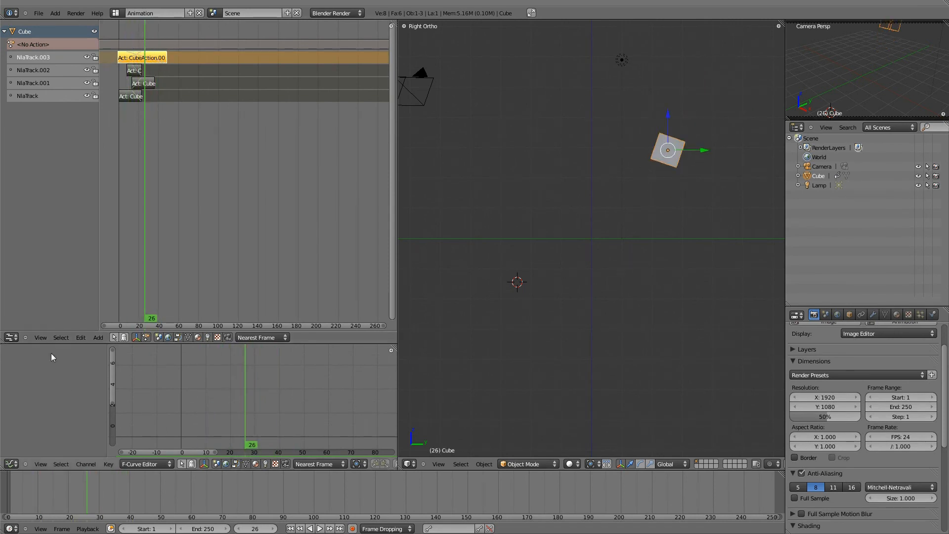
- Split the top-track CubeAction.001 strip into two halves with Split Strips
{"action": "left_click", "coordinate": [80, 338]}
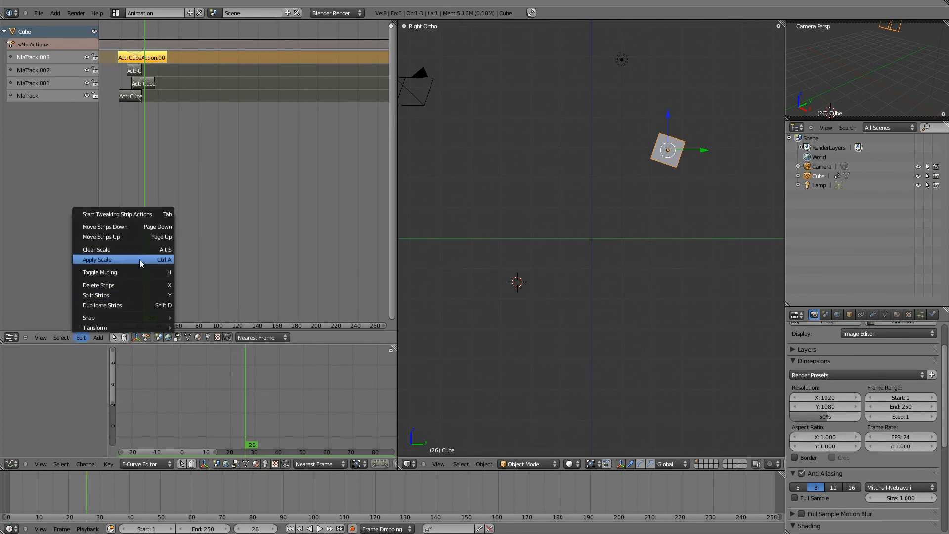
{"action": "mouse_move", "coordinate": [97, 249]}
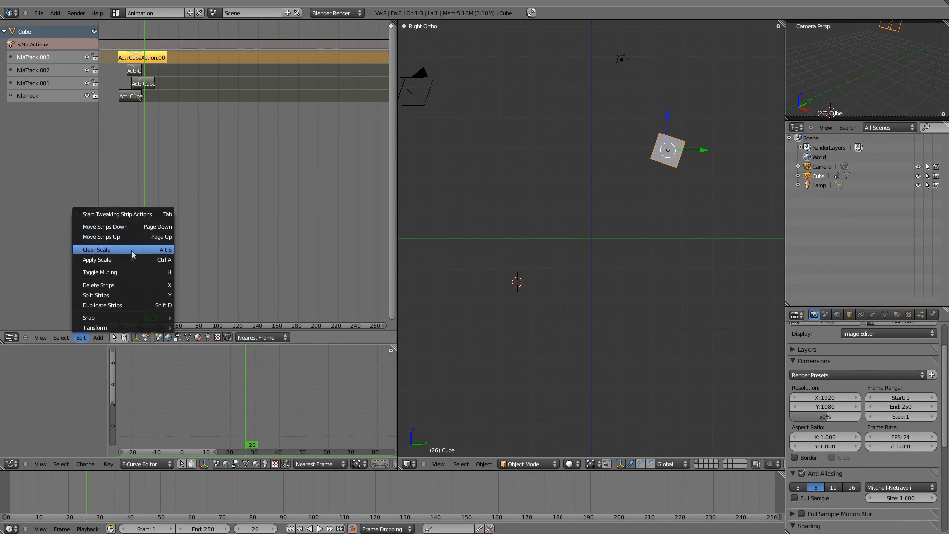
{"action": "mouse_move", "coordinate": [121, 301]}
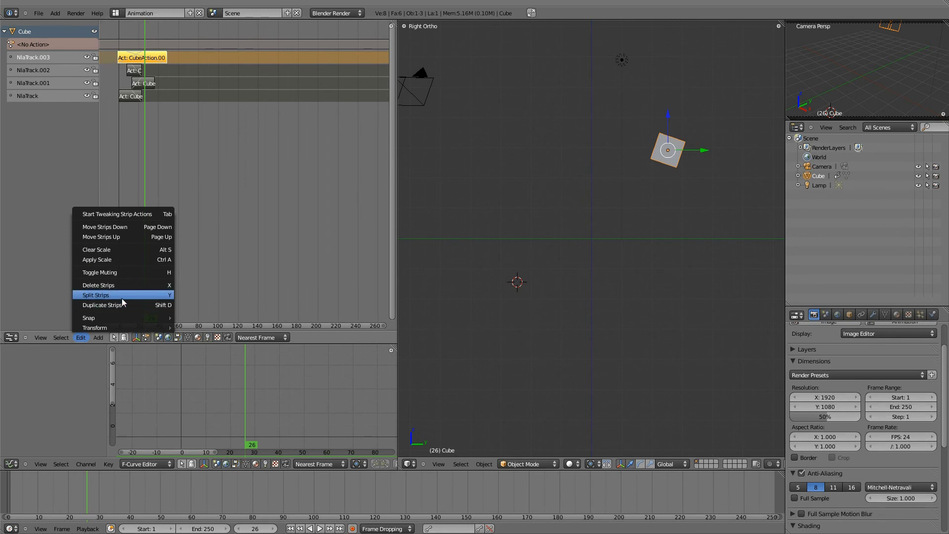
{"action": "mouse_move", "coordinate": [95, 294]}
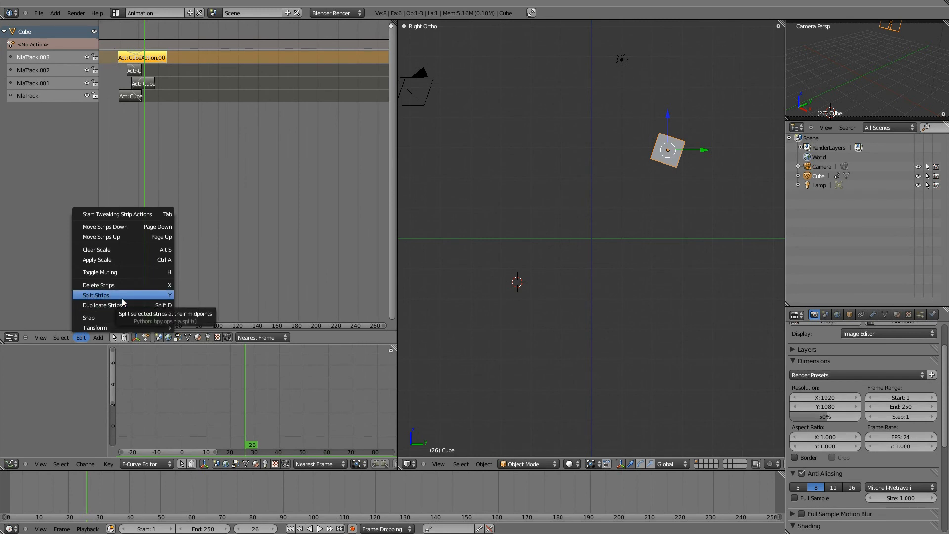
{"action": "left_click", "coordinate": [95, 295]}
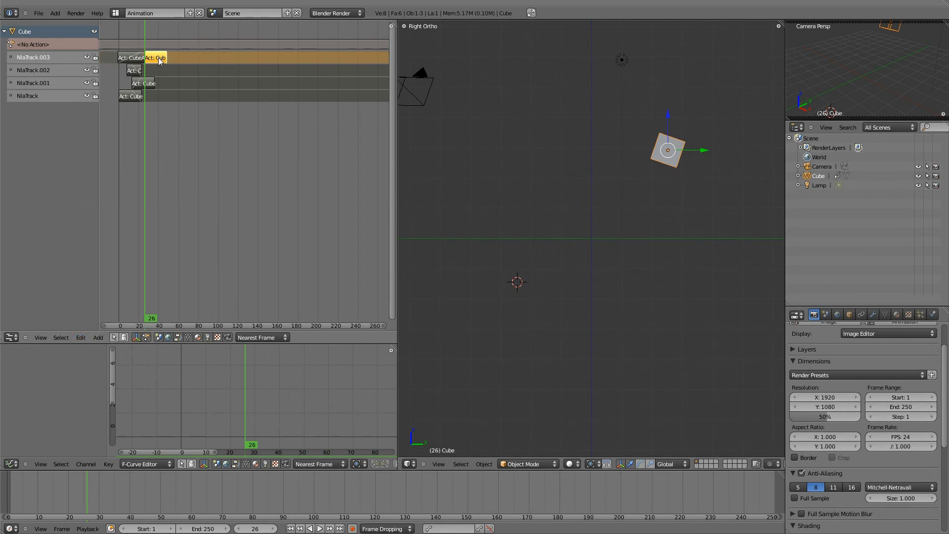